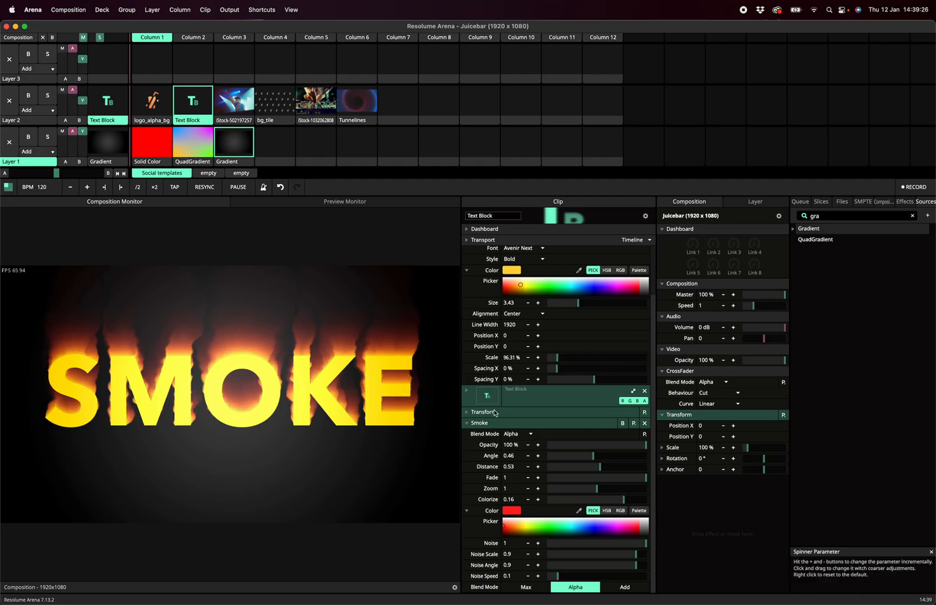
- Collapse the Text Block section in the Clip panel to expose the Smoke parameters
left_click(466, 261)
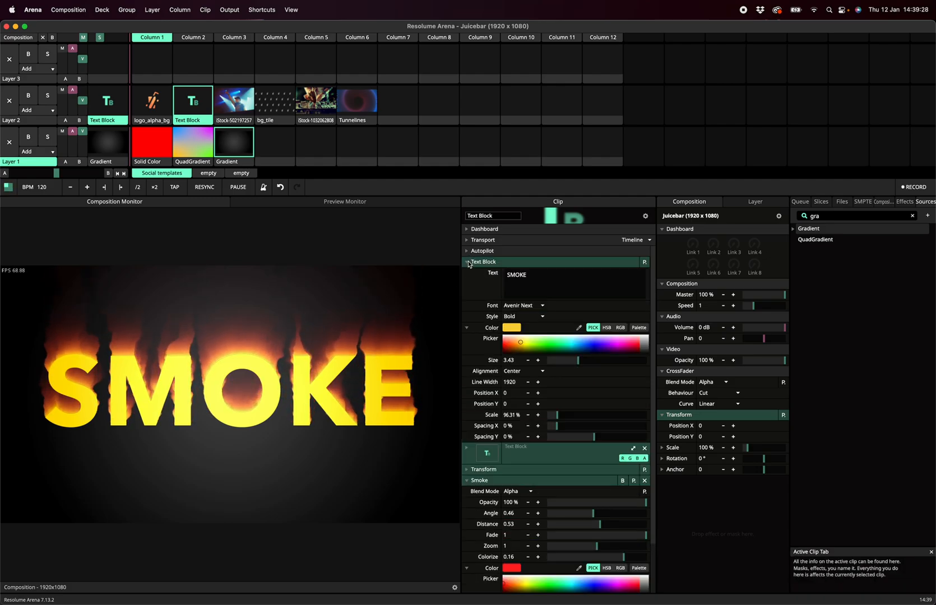
left_click(467, 262)
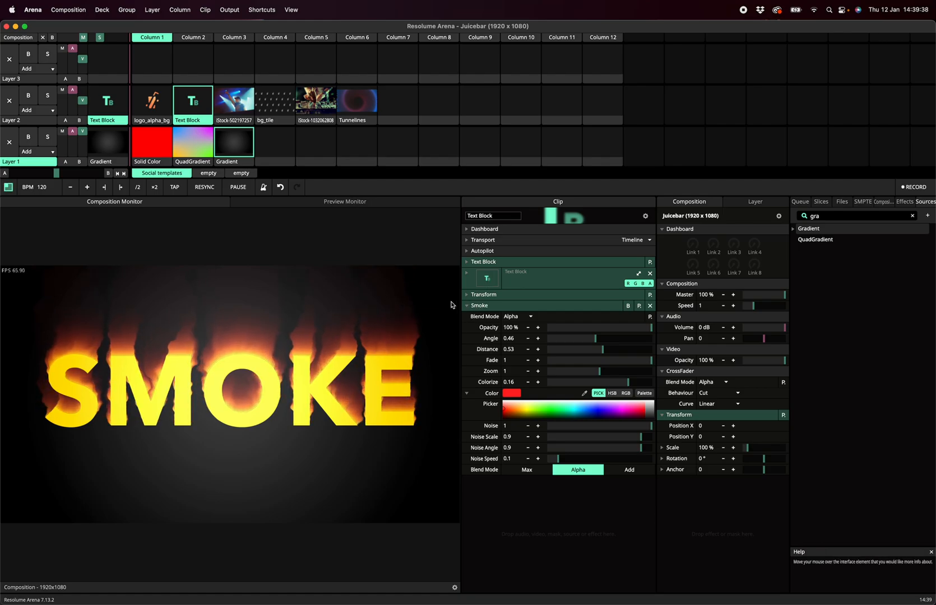
- Sweep the Smoke Angle through 0.33, 0.14, 0 and 0.31, then drop Distance to 0
left_click(234, 142)
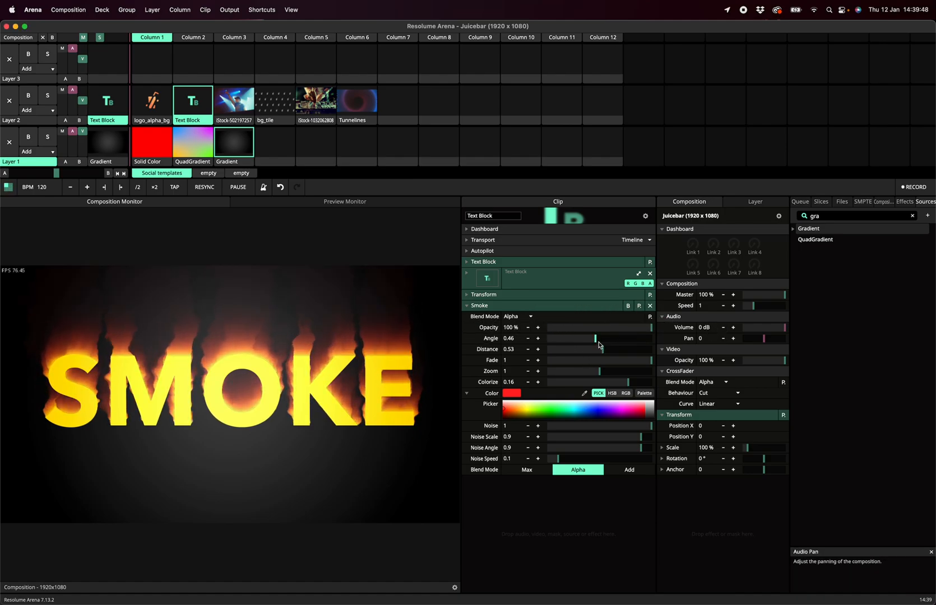
left_click_drag(595, 337, 582, 342)
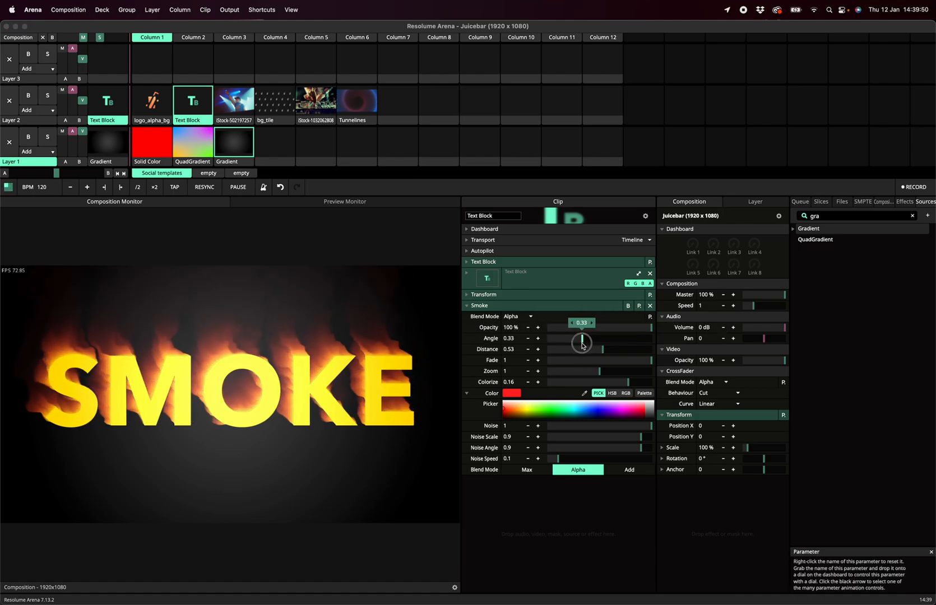
left_click_drag(582, 341, 562, 350)
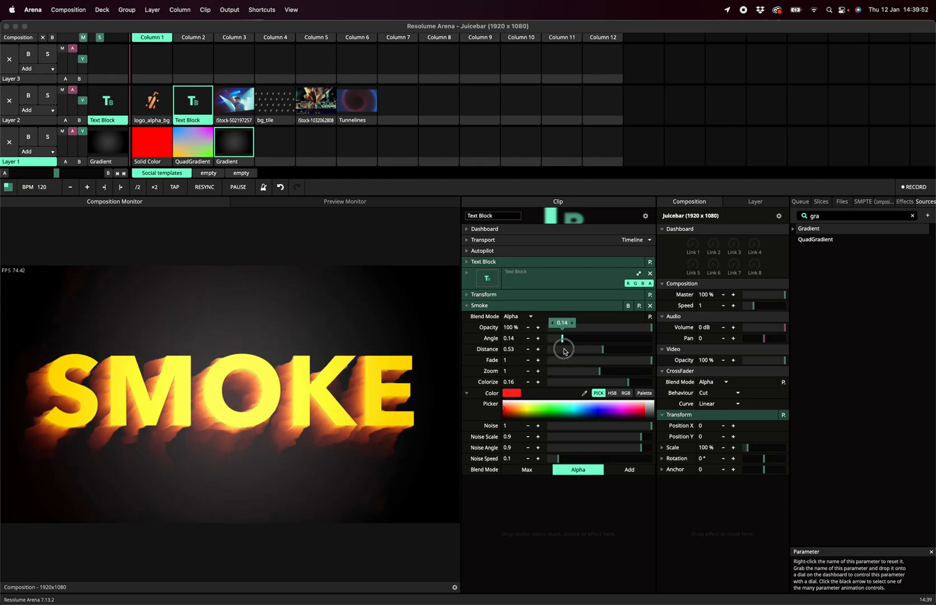
left_click_drag(577, 338, 631, 339)
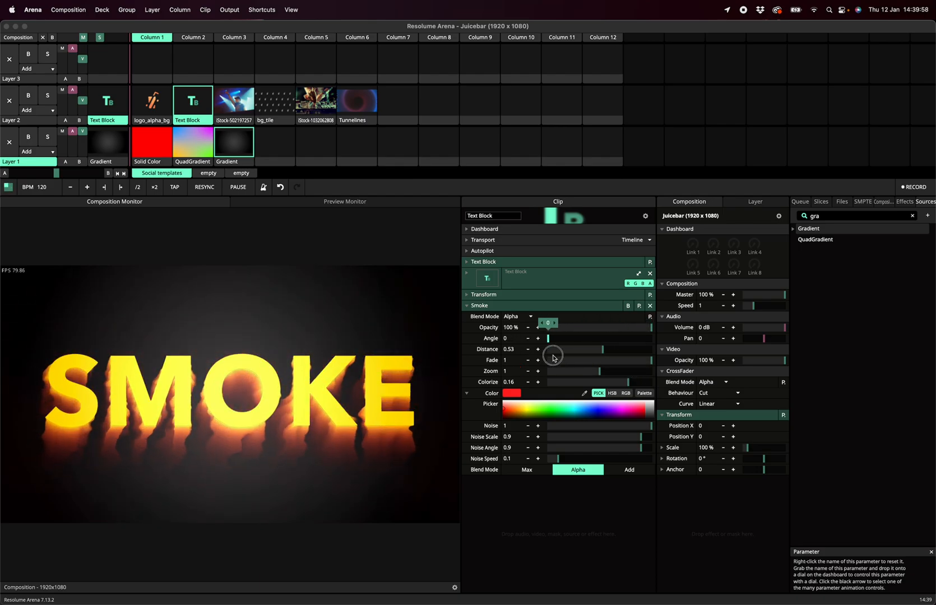
left_click_drag(547, 337, 602, 337)
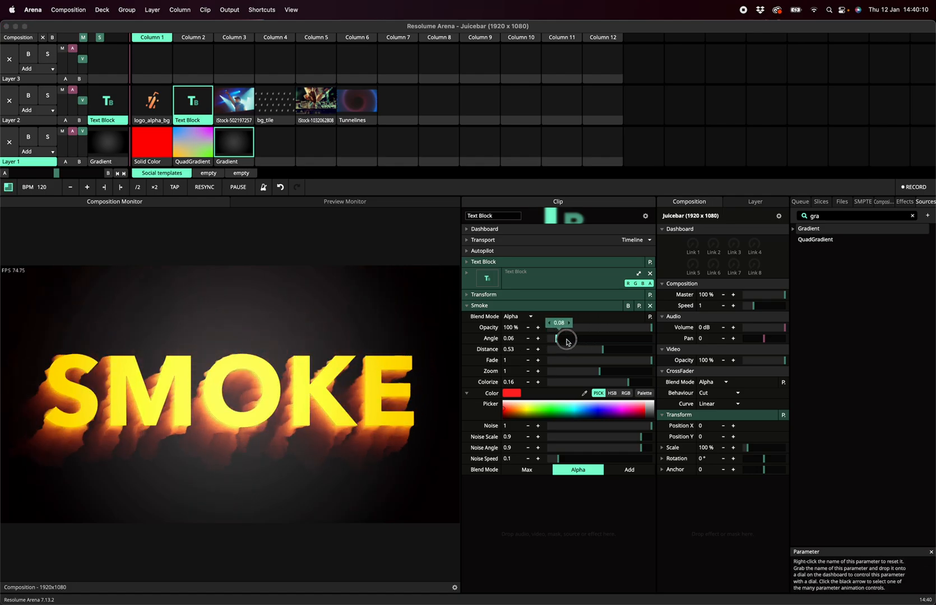
left_click_drag(558, 338, 580, 338)
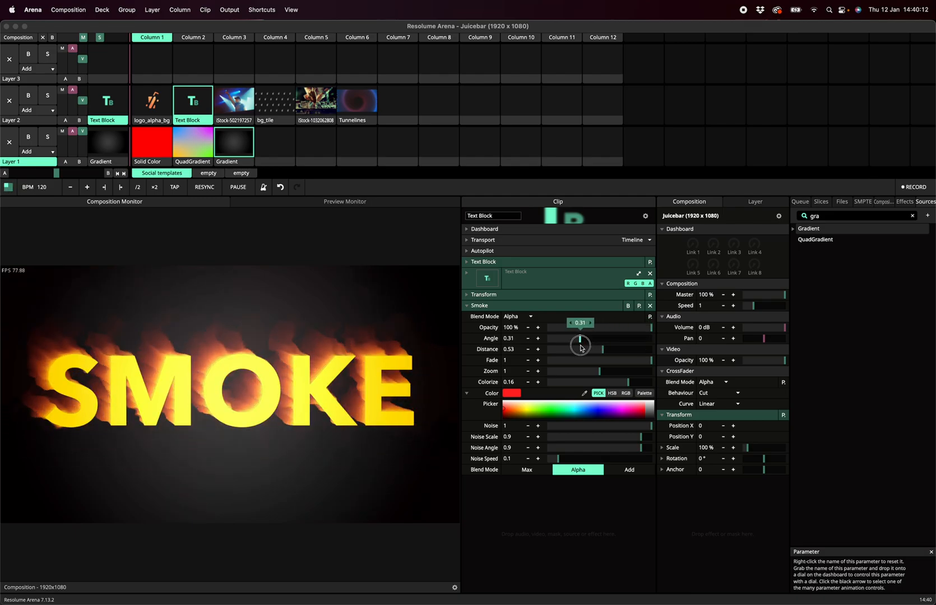
left_click_drag(603, 349, 546, 349)
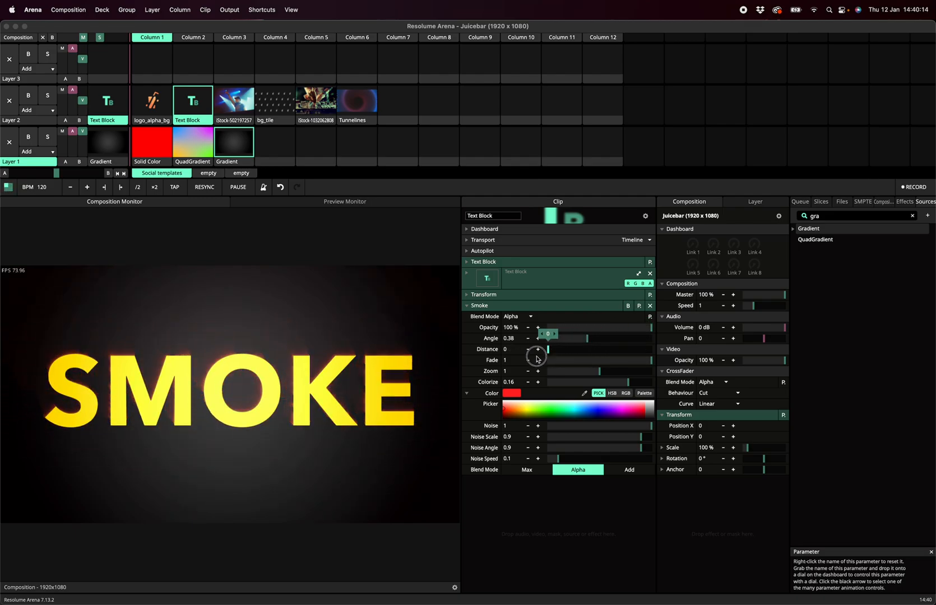
- Try Smoke Distance values of 0.9, 0.58, 0.45 and 0.43
left_click_drag(536, 349, 640, 349)
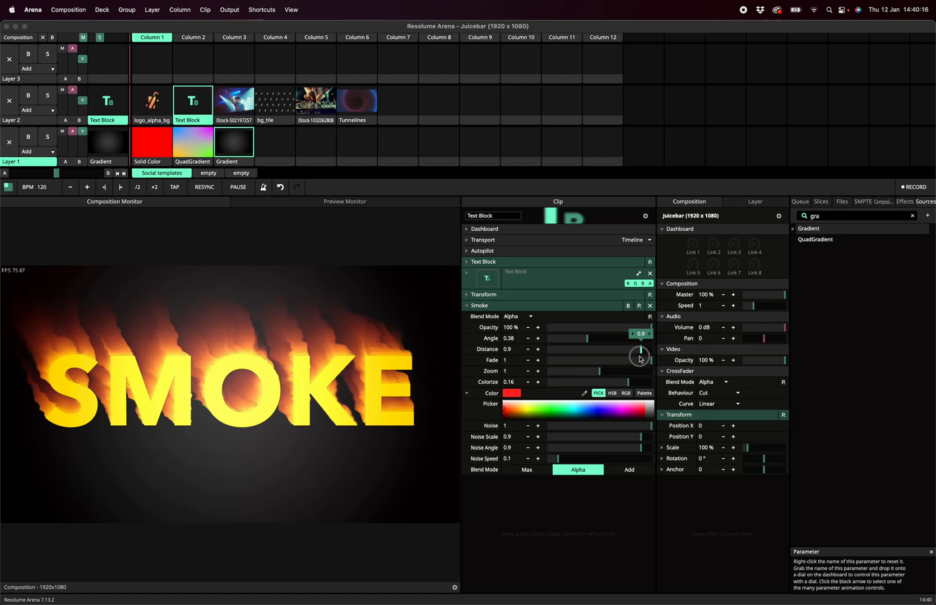
left_click_drag(640, 349, 608, 353)
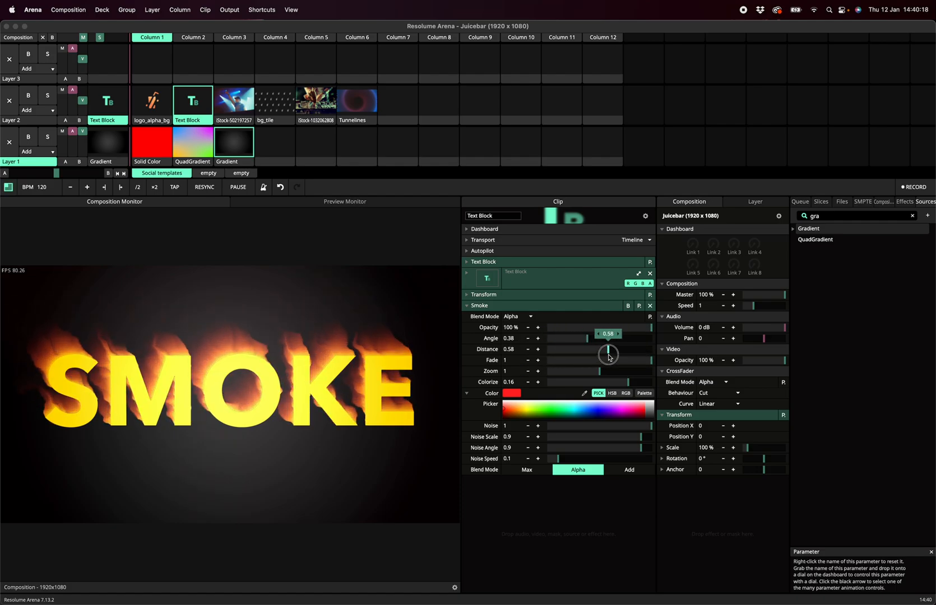
left_click_drag(608, 349, 594, 349)
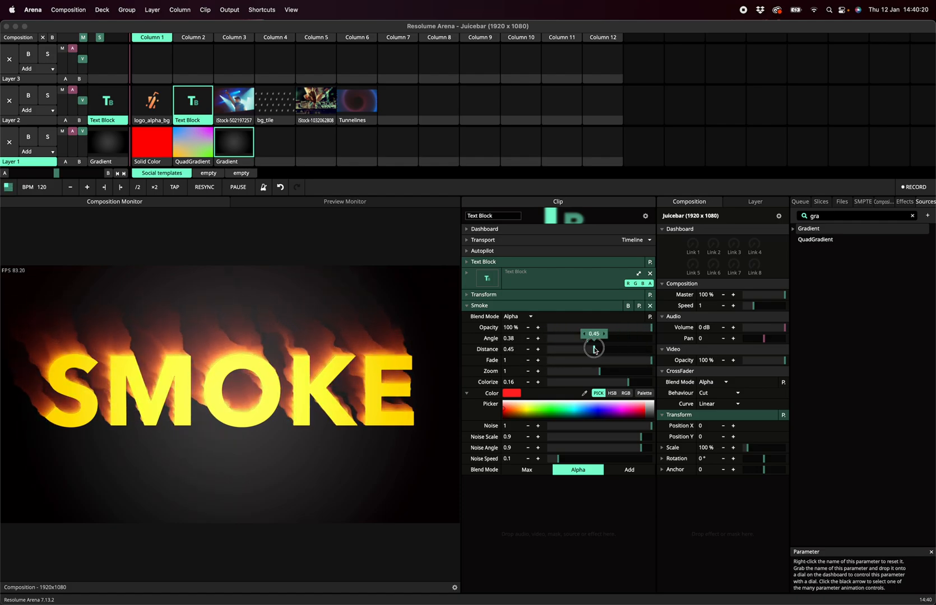
left_click_drag(594, 349, 591, 333)
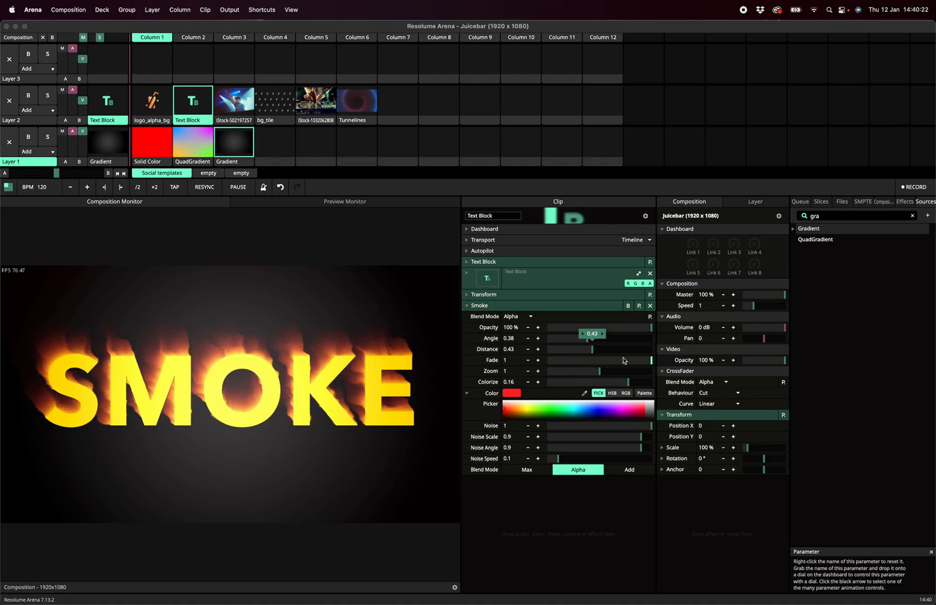
- Try Smoke Fade values of 0.23 and 0.5, ending at 1
left_click_drag(630, 359, 570, 359)
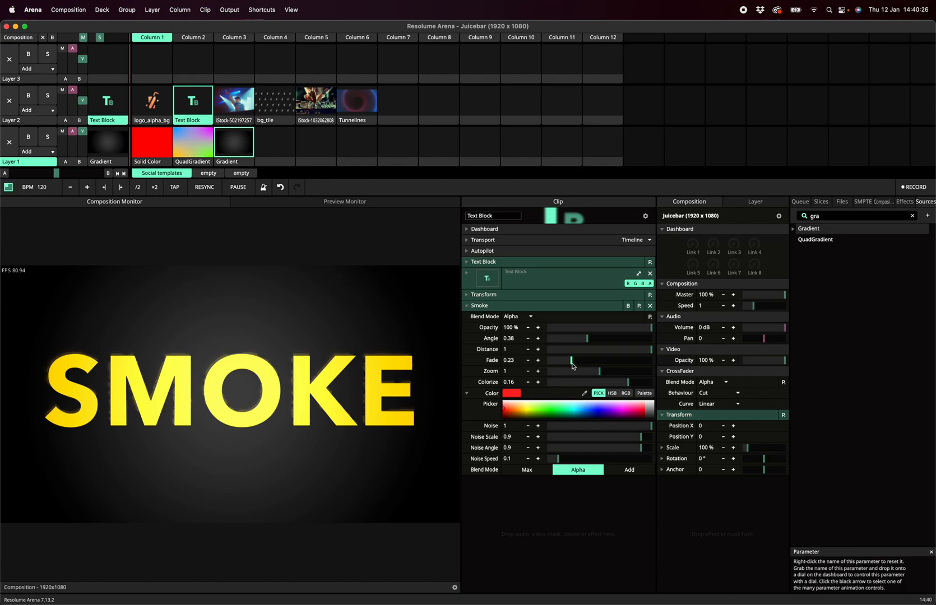
left_click_drag(572, 361, 600, 361)
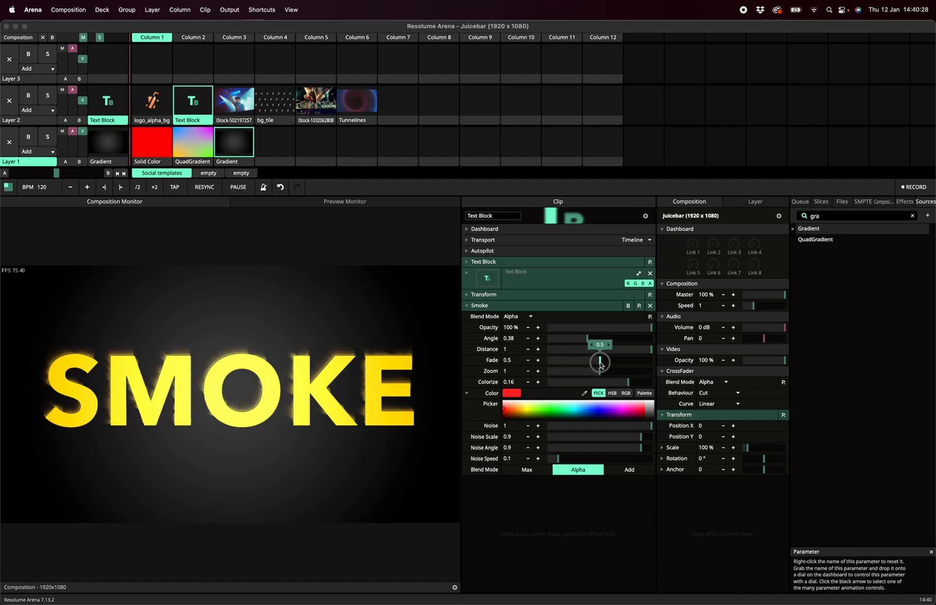
left_click_drag(599, 361, 596, 363)
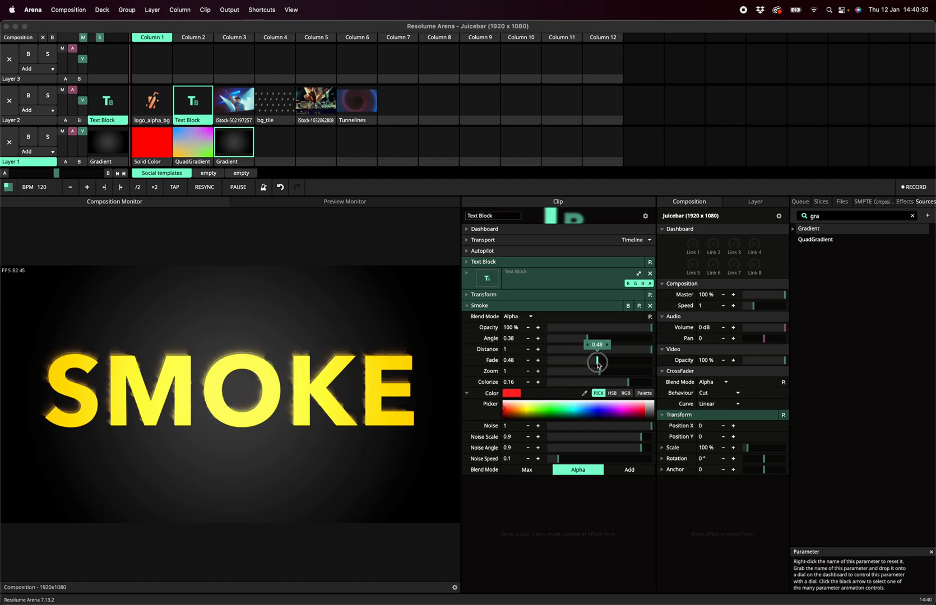
left_click_drag(596, 365, 656, 364)
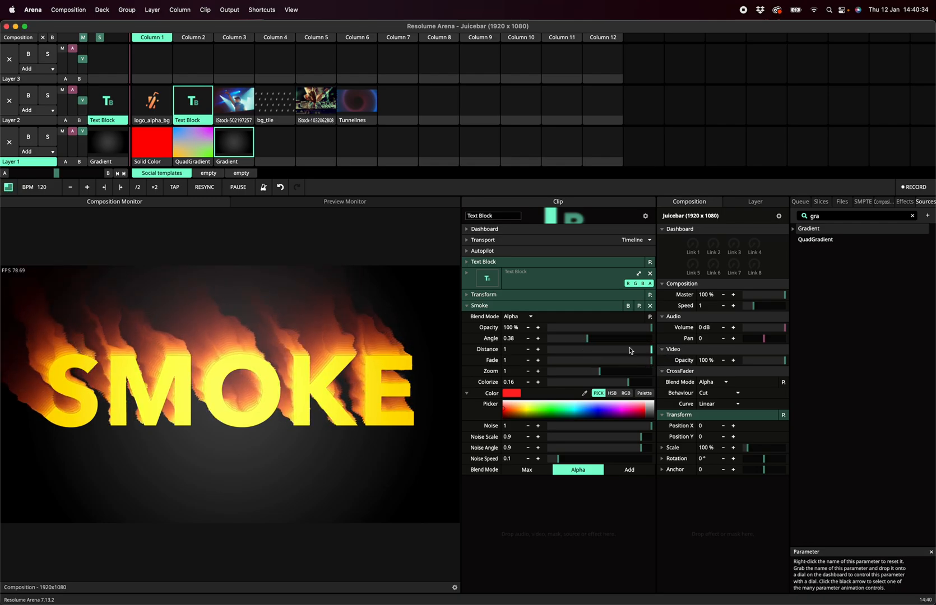
- Test Smoke Zoom at 1.64 and 2, cut Distance to 0.37, then set Zoom to 0.89
left_click(600, 370)
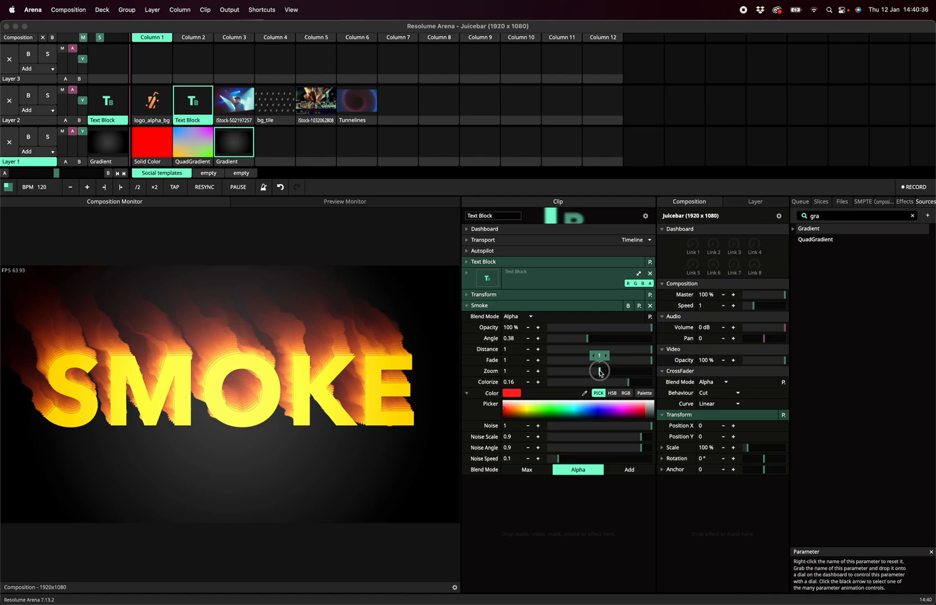
left_click_drag(600, 371, 626, 371)
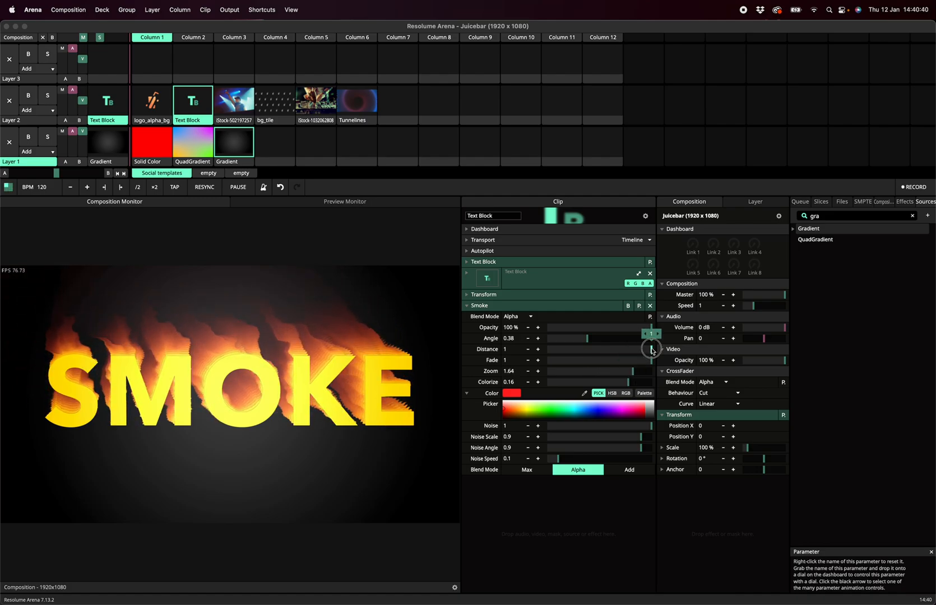
left_click_drag(650, 349, 594, 349)
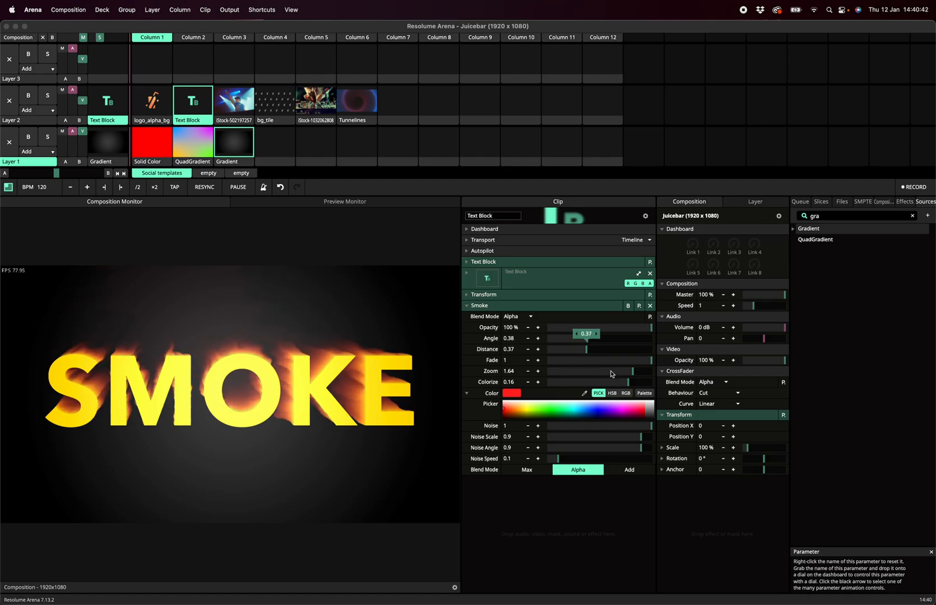
left_click_drag(597, 370, 642, 360)
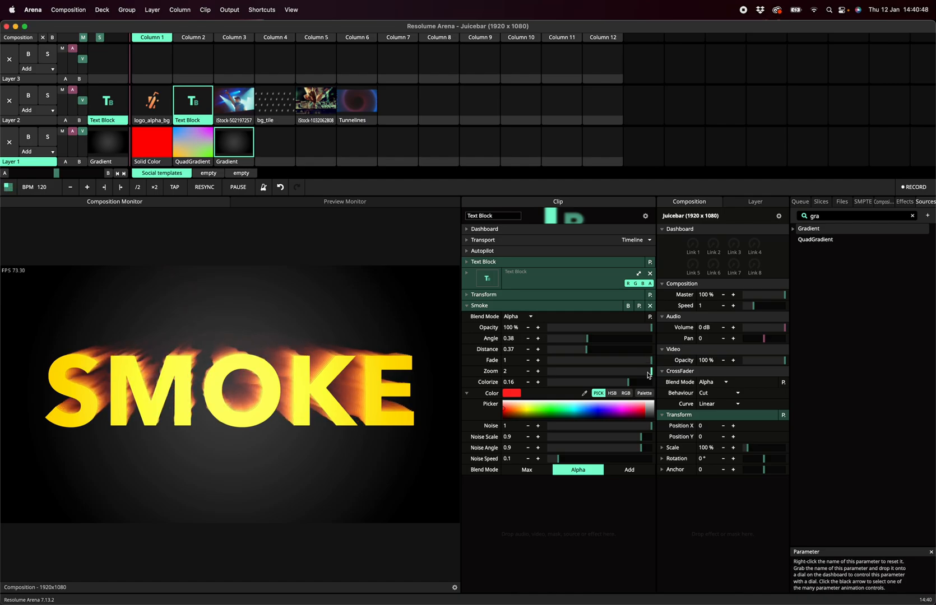
left_click_drag(650, 370, 561, 370)
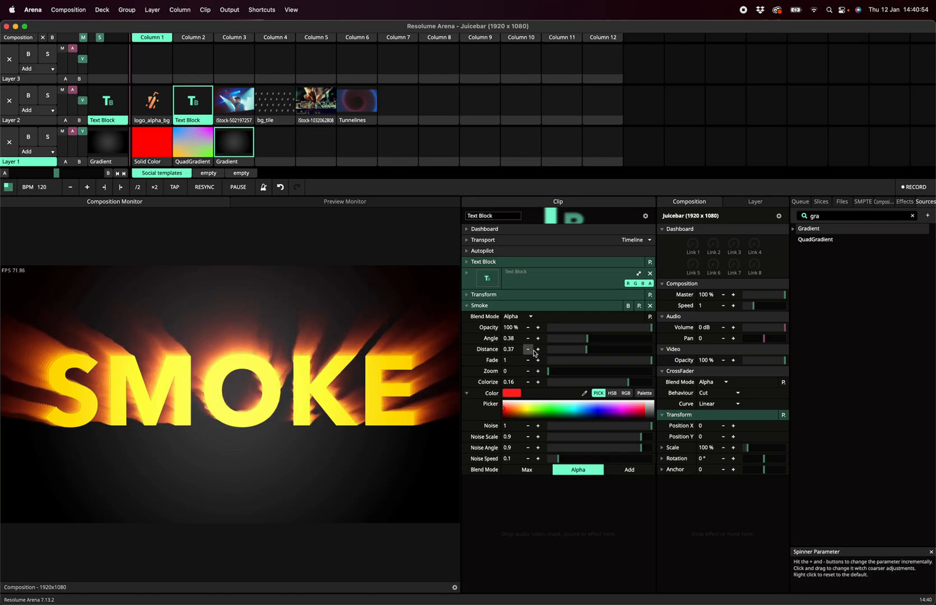
left_click_drag(548, 371, 594, 377)
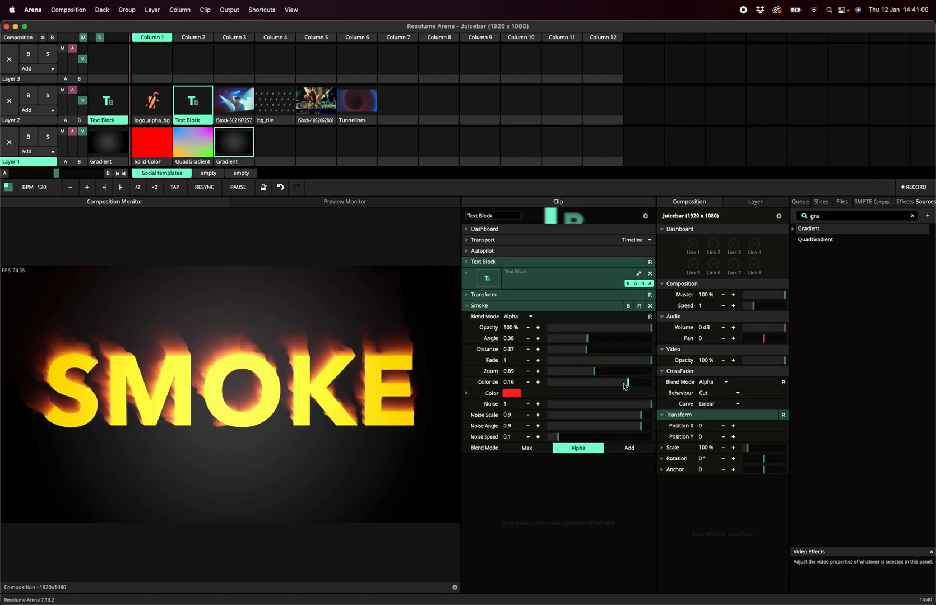
- Drop the Smoke Colorize to 0, then raise it back to 0.18
left_click_drag(623, 382, 548, 382)
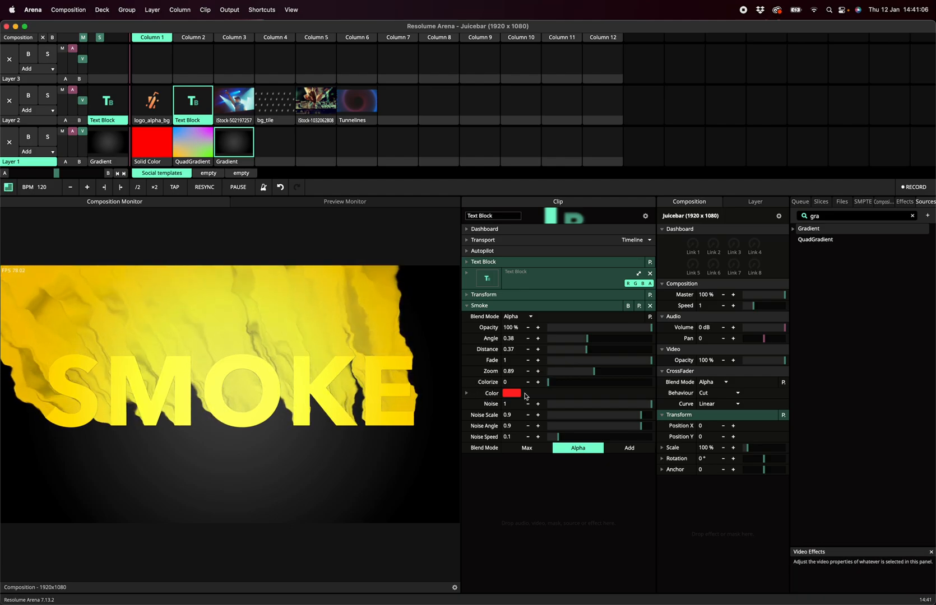
mouse_move(548, 386)
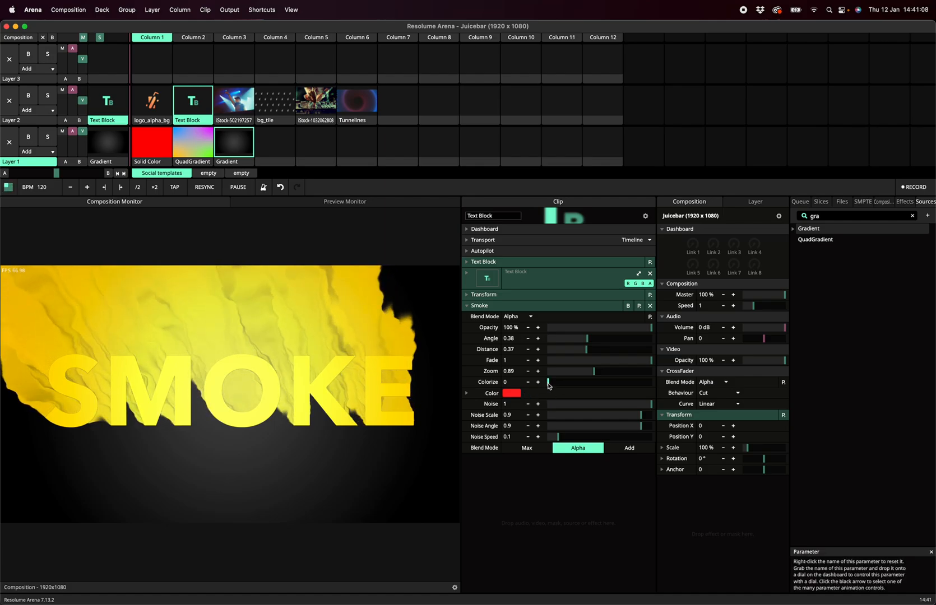
left_click_drag(544, 382, 566, 382)
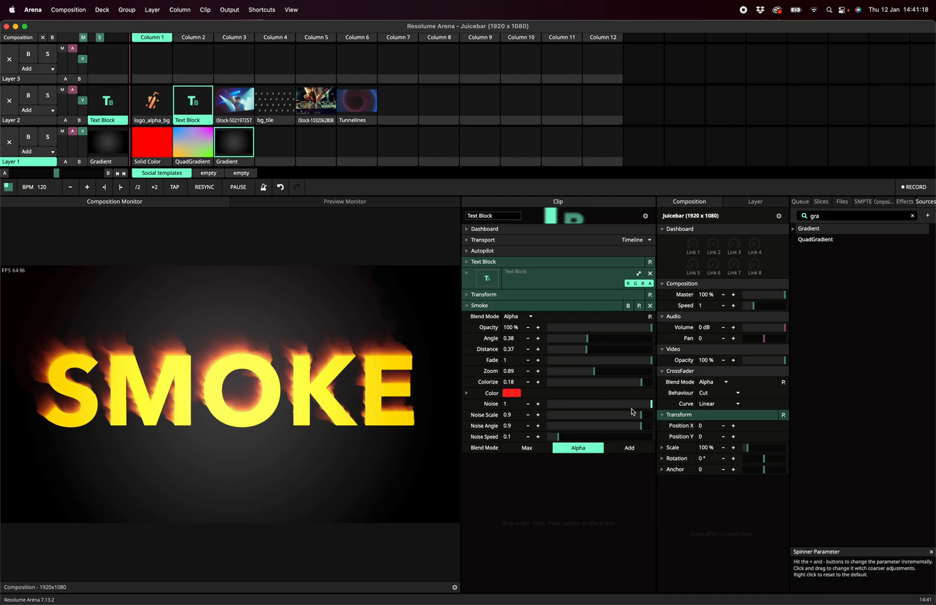
- Turn Smoke Noise to 0 and test Angle values 0.68, 0.52, 0.67, settling at 0.43
left_click_drag(651, 404, 543, 404)
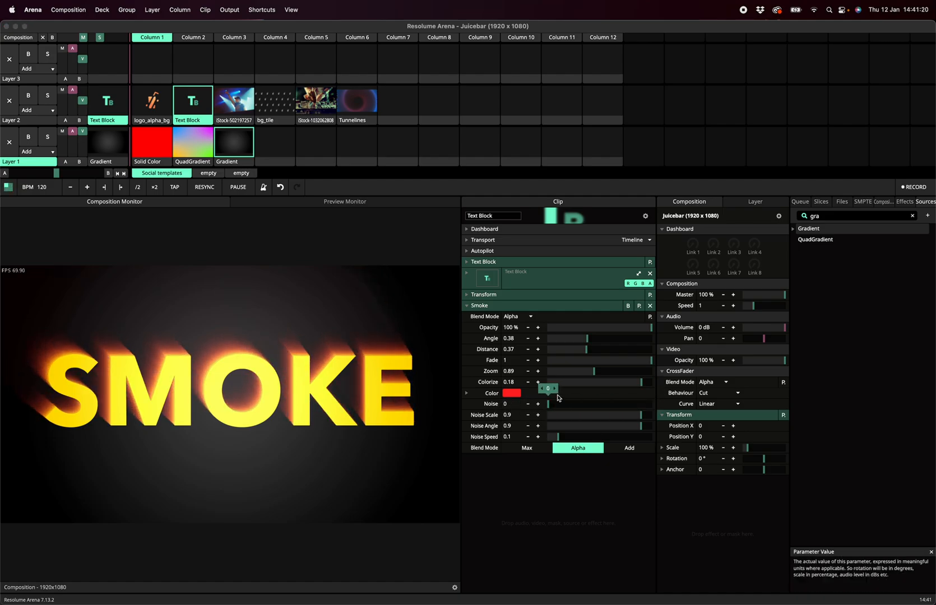
left_click_drag(555, 337, 618, 343)
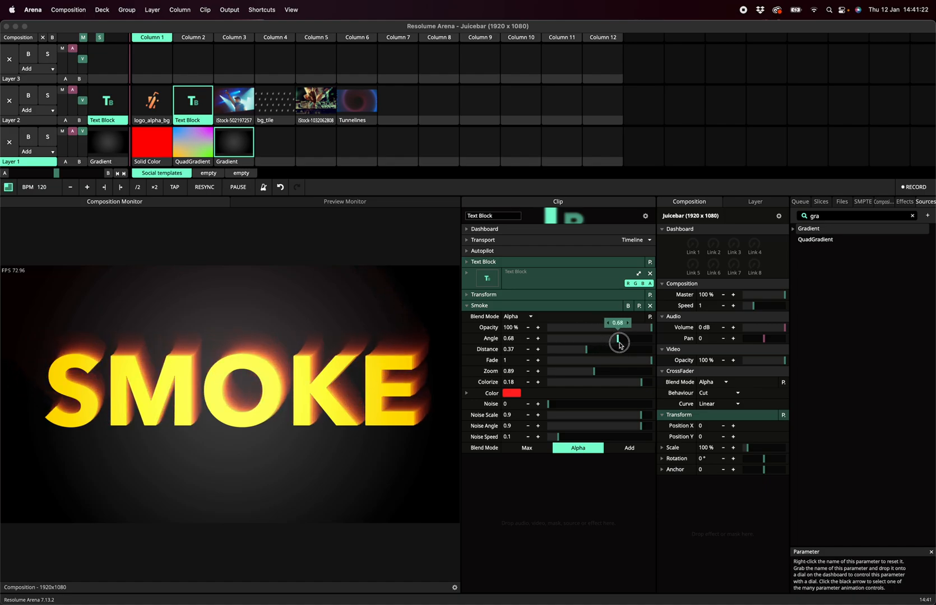
left_click_drag(619, 342, 605, 350)
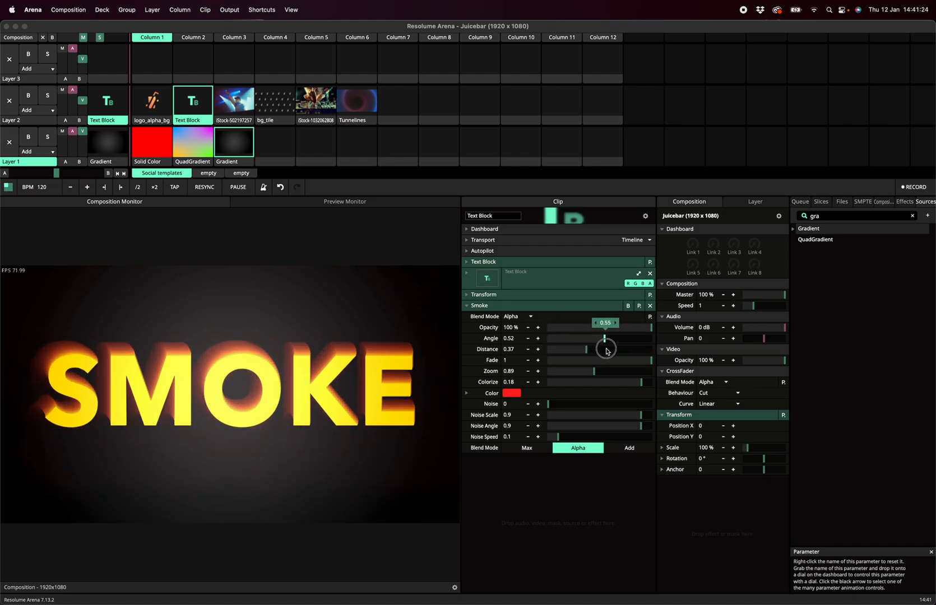
left_click_drag(595, 338, 605, 338)
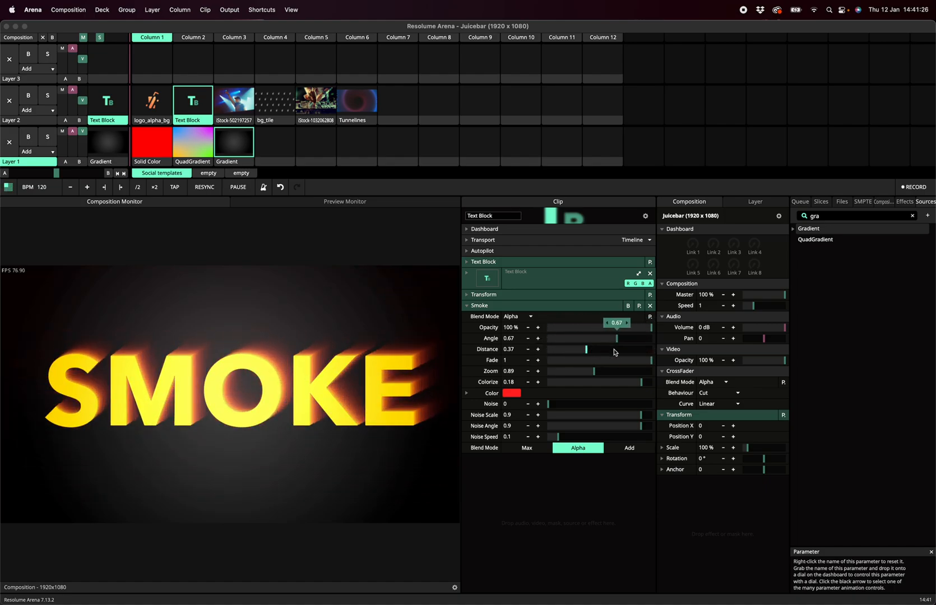
left_click_drag(553, 404, 625, 411)
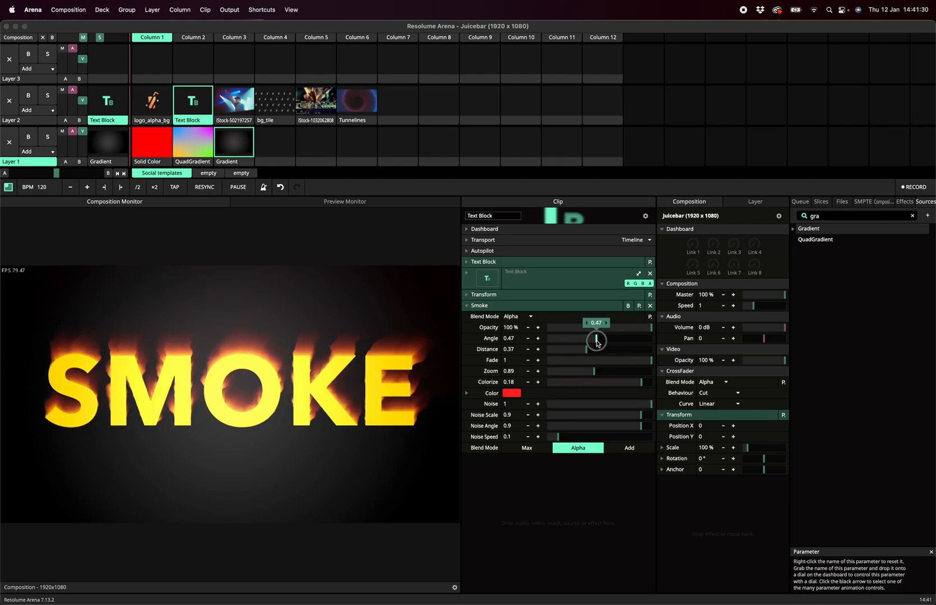
left_click_drag(595, 338, 593, 363)
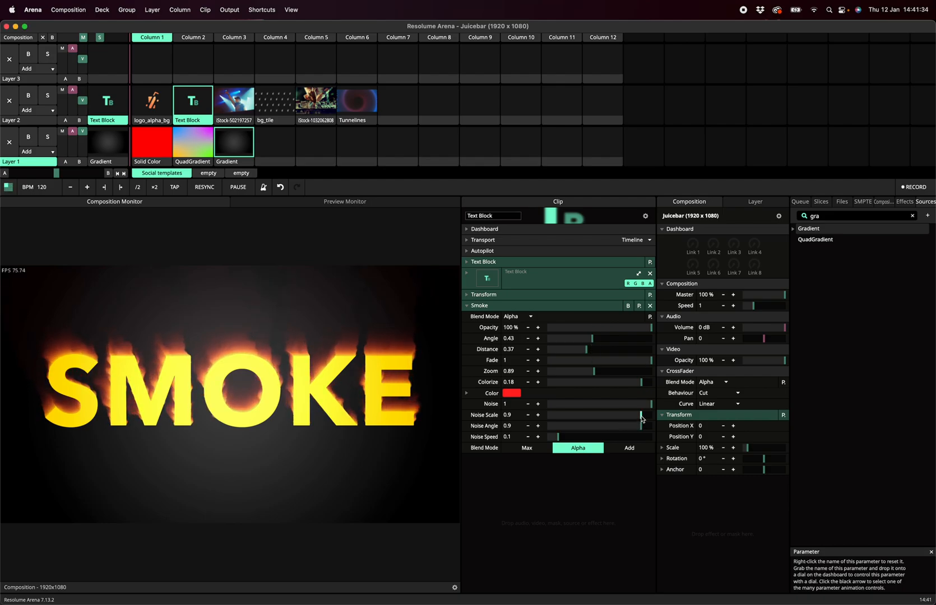
- Try Noise Scale values 0.05, 0.57, 0.85 and 0.11, settle at 0.92, and lower Noise Angle to 0.3
left_click_drag(648, 415, 552, 414)
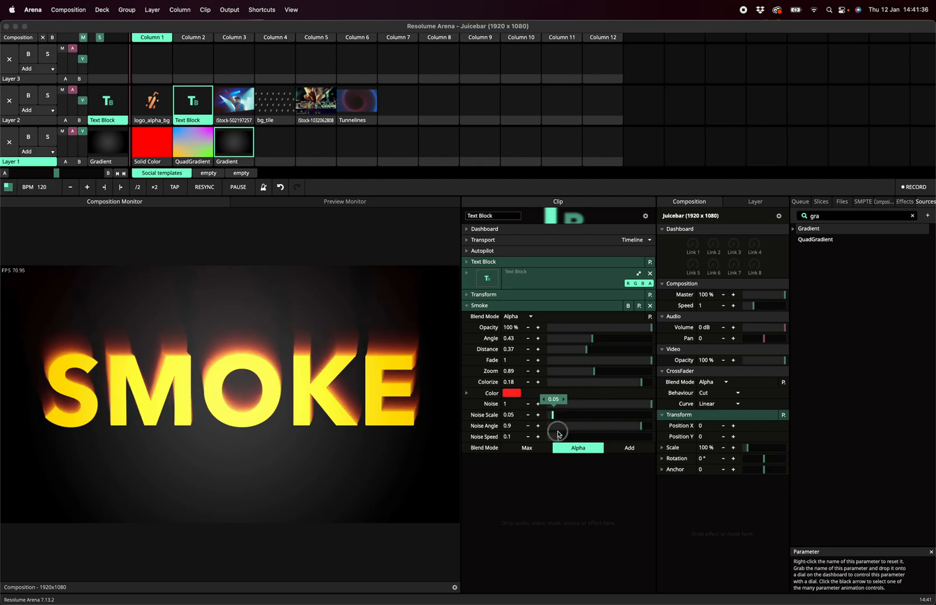
left_click_drag(556, 431, 627, 431)
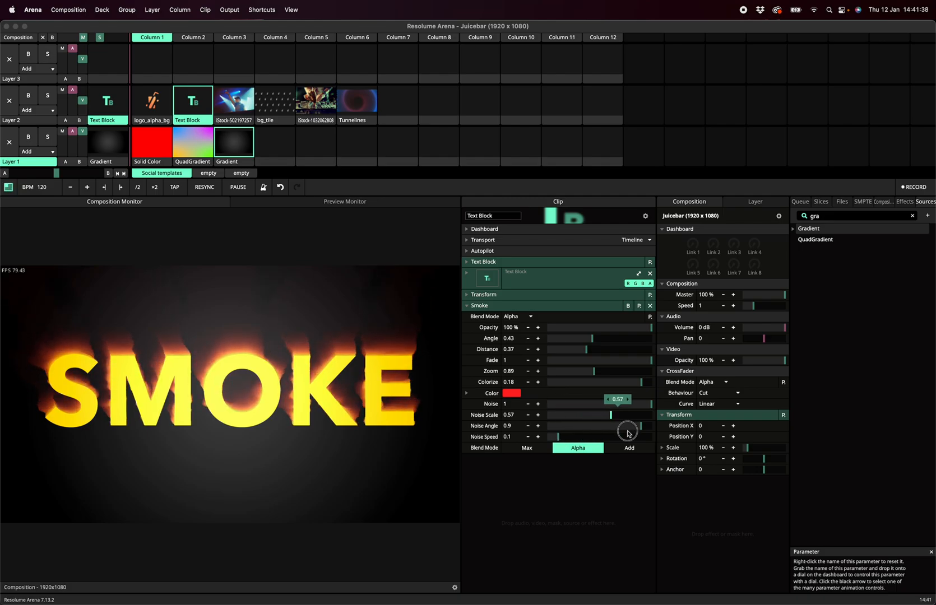
left_click_drag(615, 415, 635, 415)
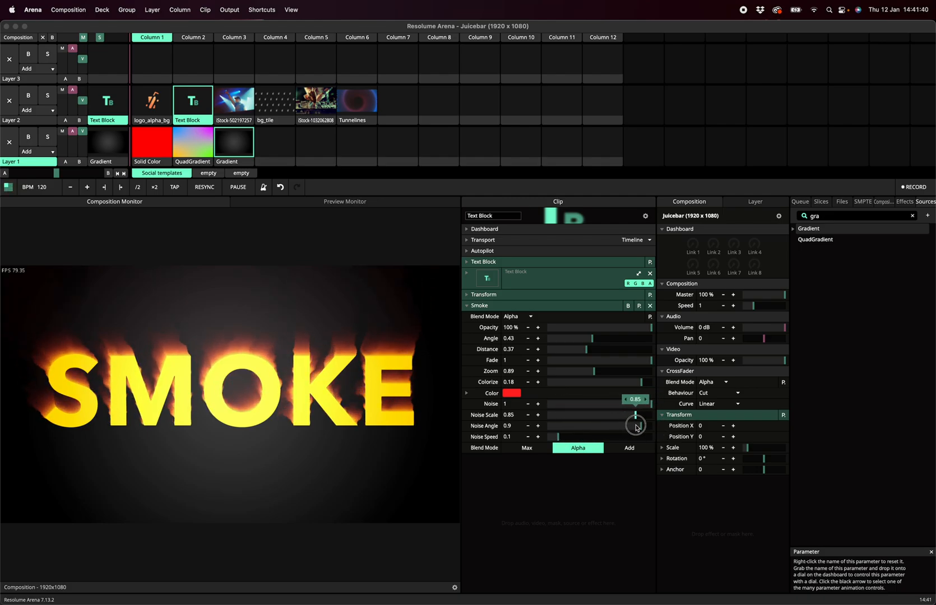
left_click_drag(635, 415, 559, 414)
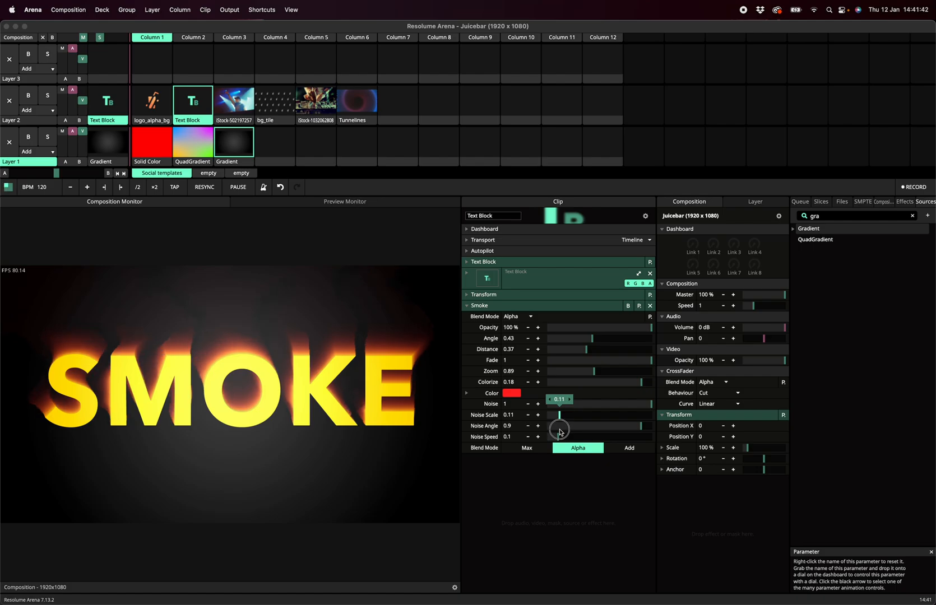
left_click_drag(559, 415, 643, 415)
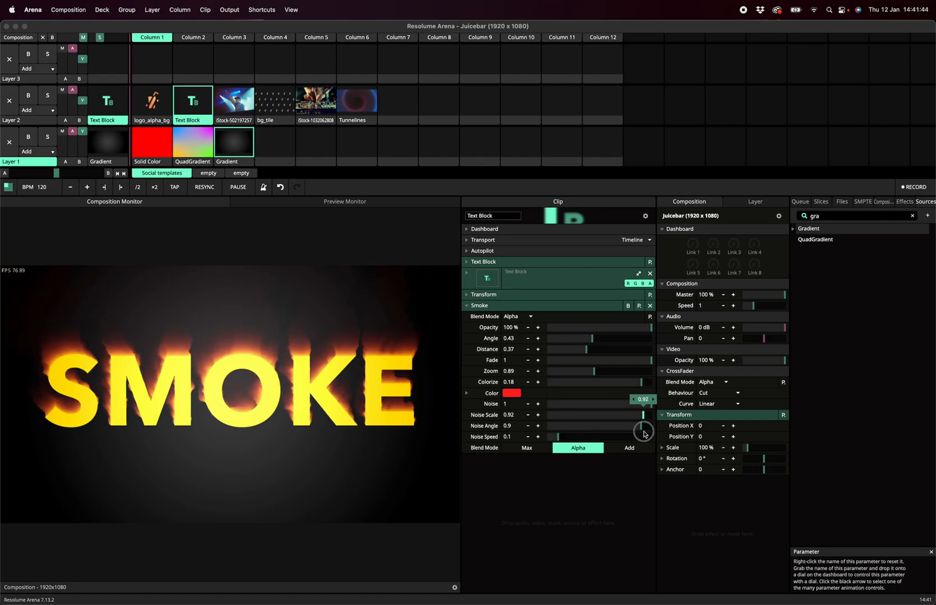
left_click_drag(643, 431, 578, 430)
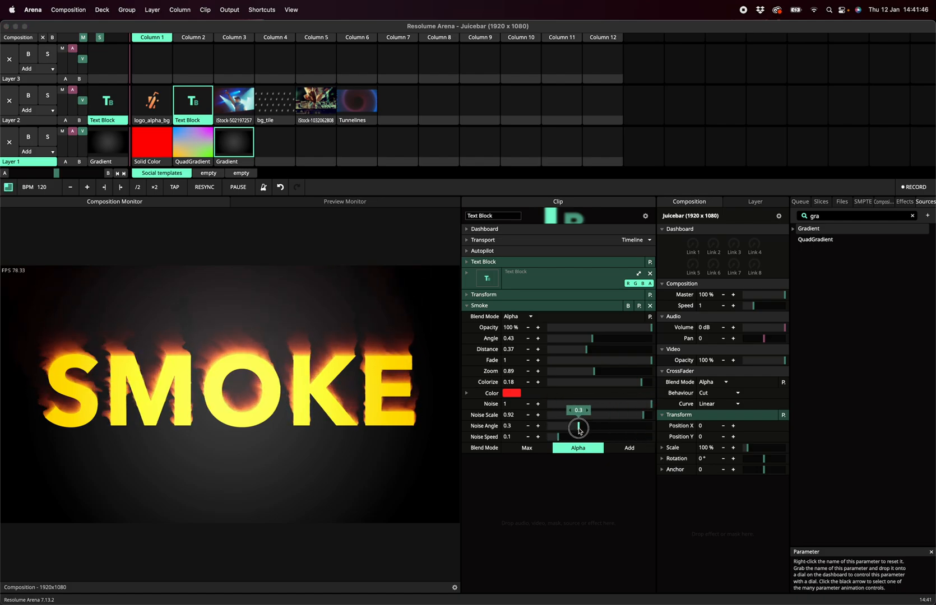
left_click_drag(578, 427, 568, 430)
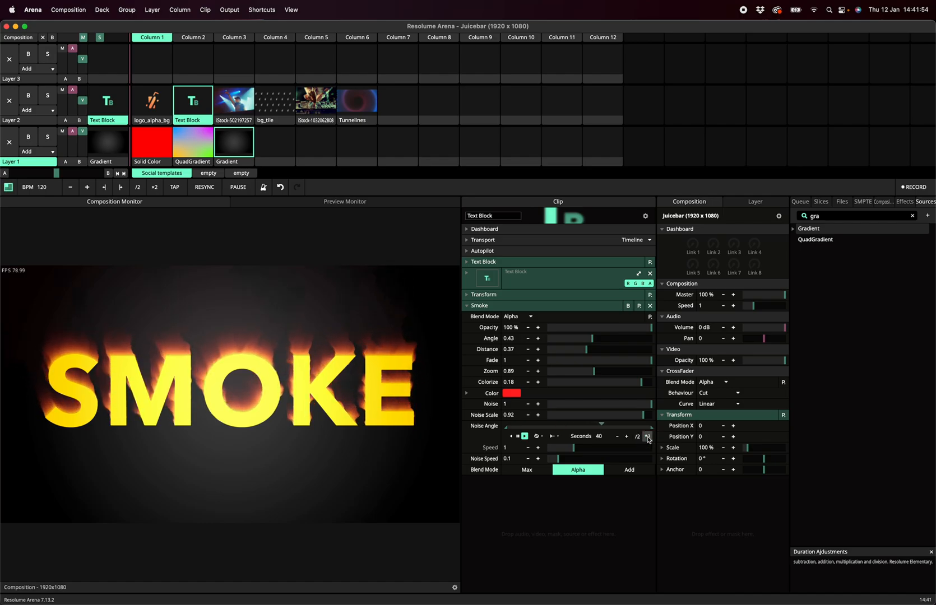
- Animate Noise Angle on a 40-second timeline and set Noise Speed to 0.14
left_click(524, 436)
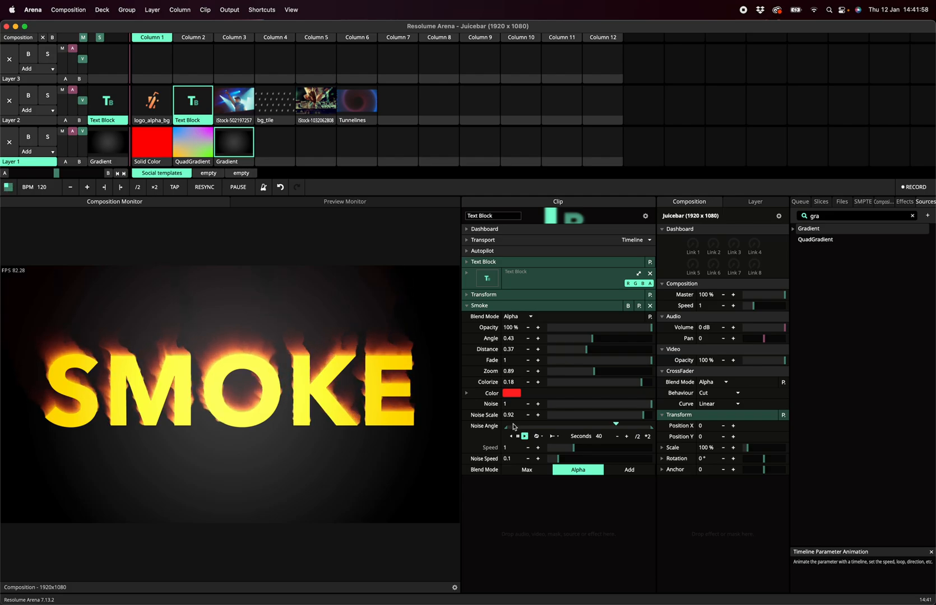
left_click(523, 436)
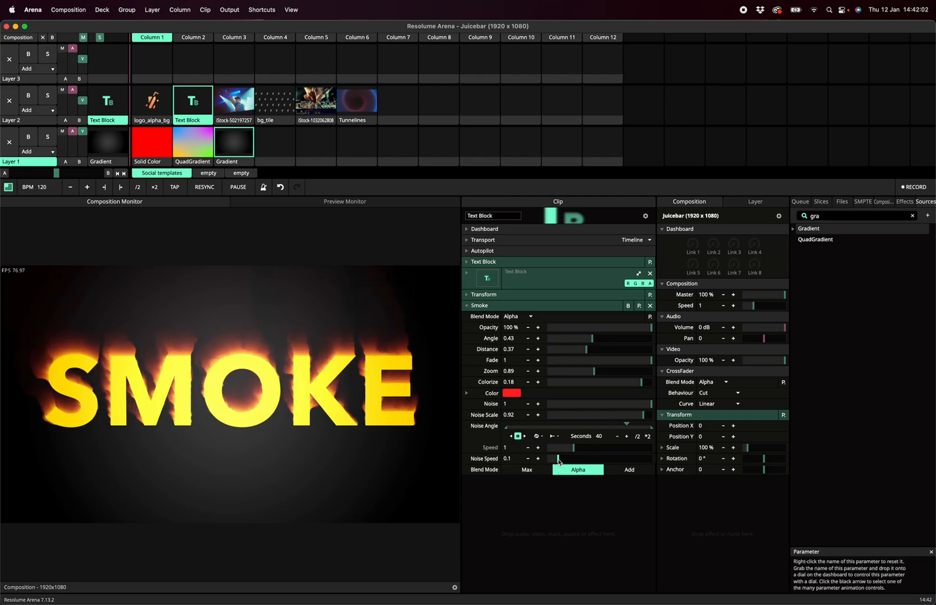
left_click_drag(549, 458, 622, 459)
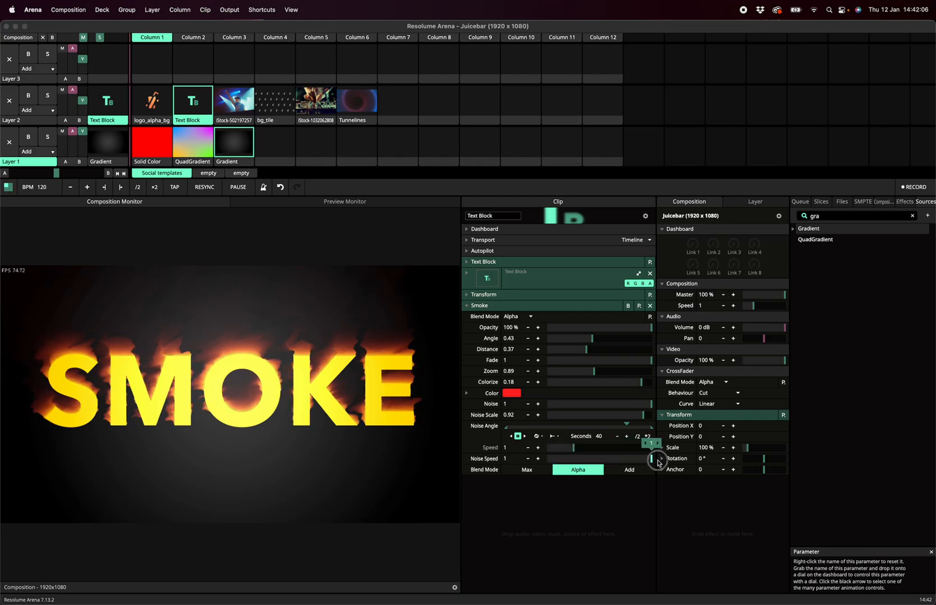
left_click_drag(658, 459, 561, 463)
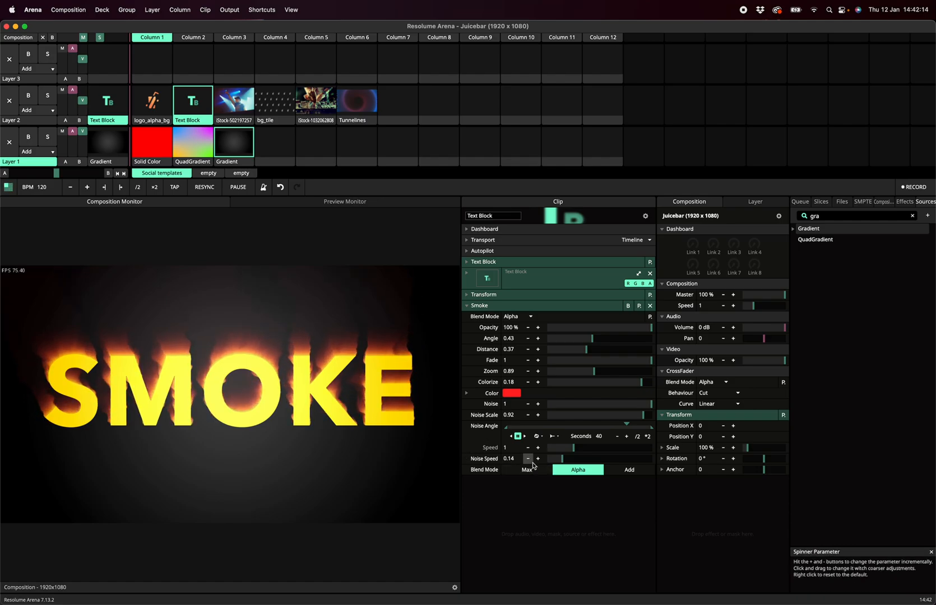
- Set Smoke Zoom 0.94 and Distance 0.58, comparing Max, Alpha and Add blending, ending on Max
left_click(527, 469)
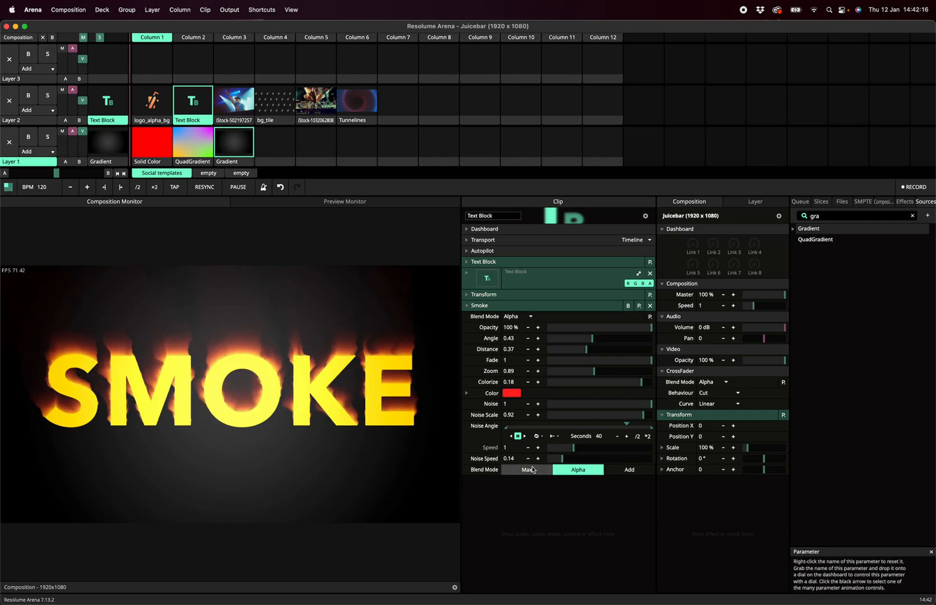
left_click(526, 469)
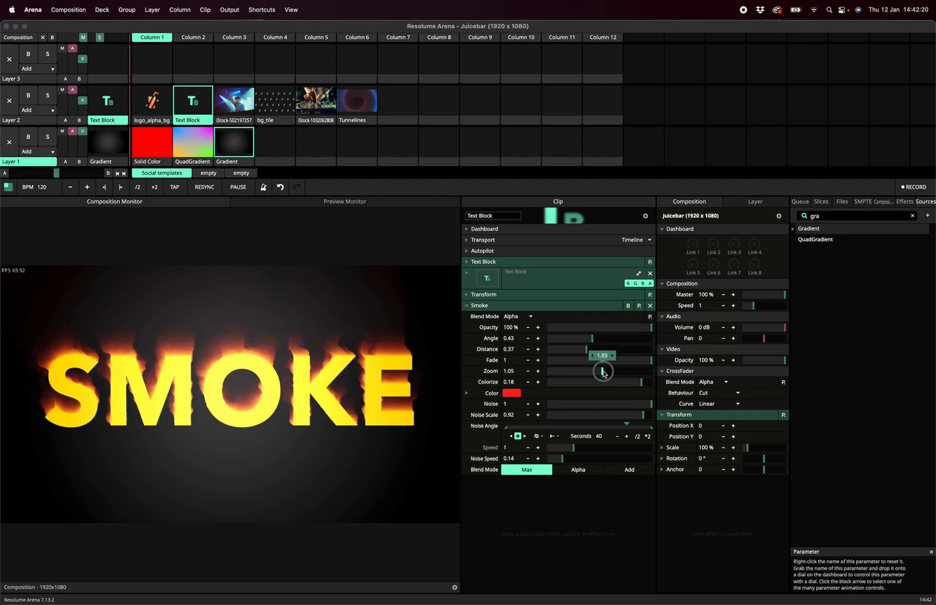
left_click_drag(602, 371, 590, 370)
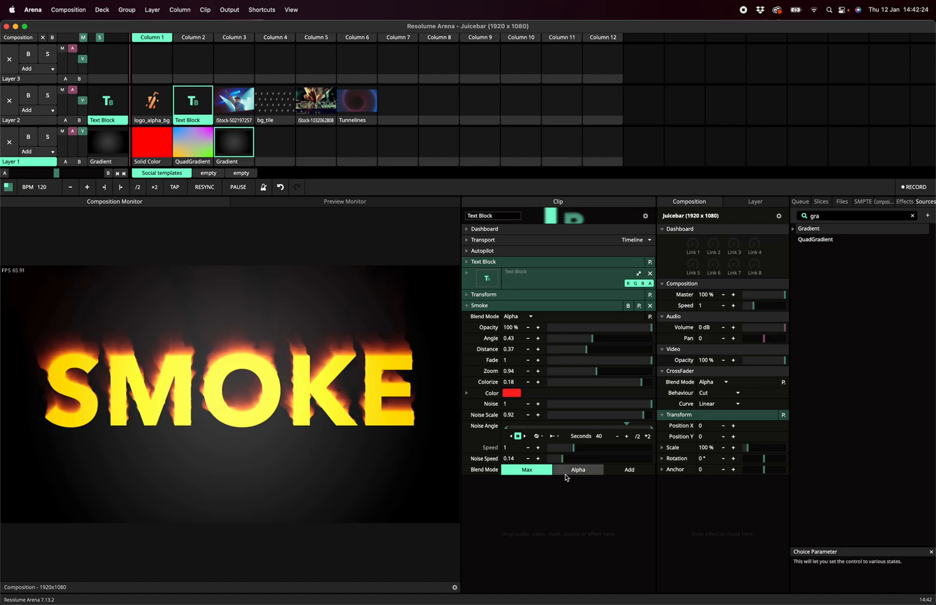
left_click(577, 469)
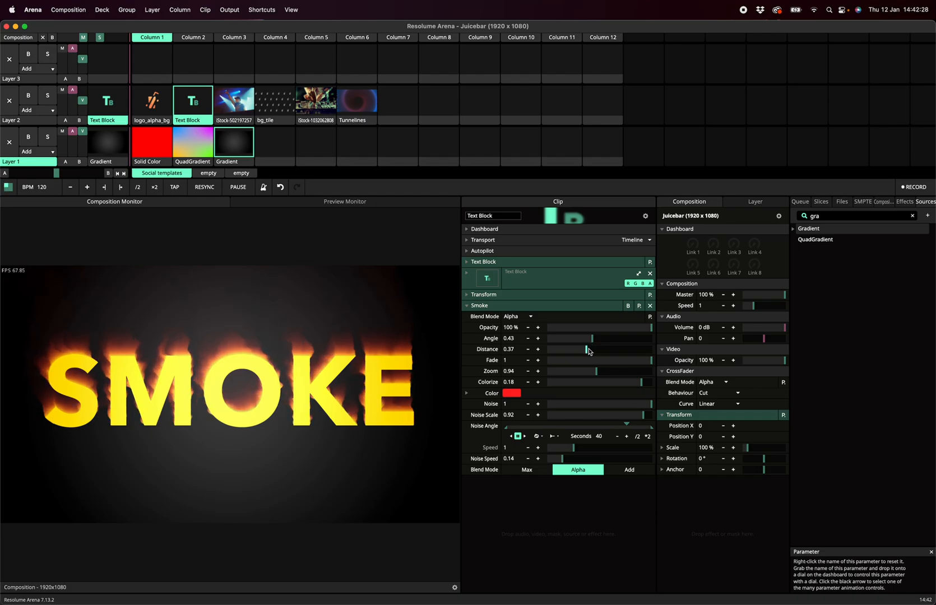
left_click_drag(587, 349, 605, 333)
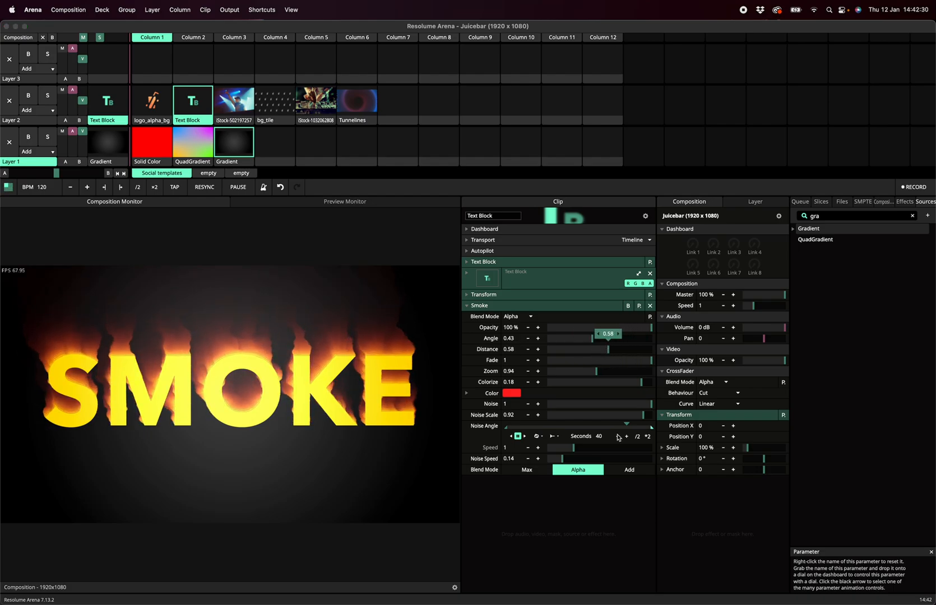
left_click(627, 470)
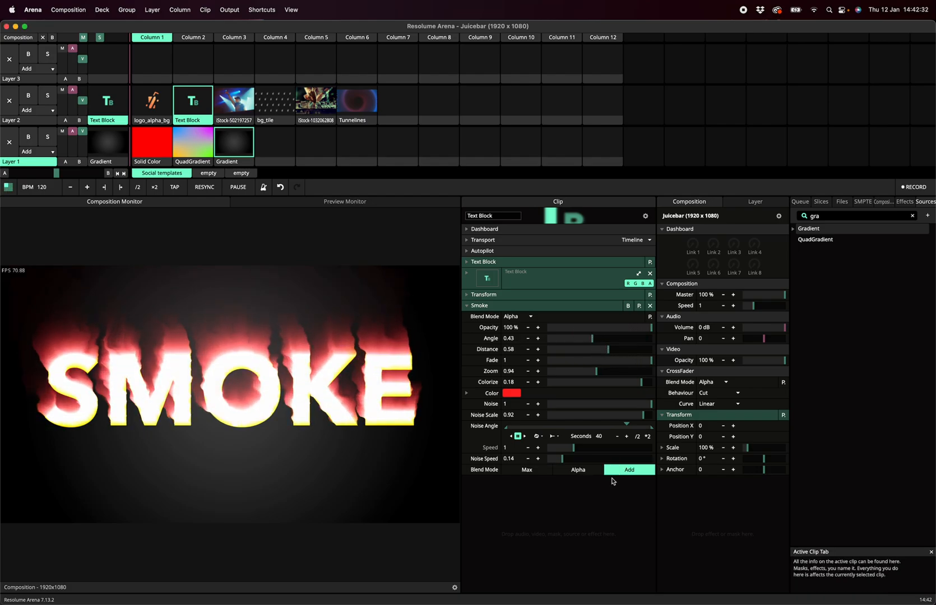
left_click(577, 469)
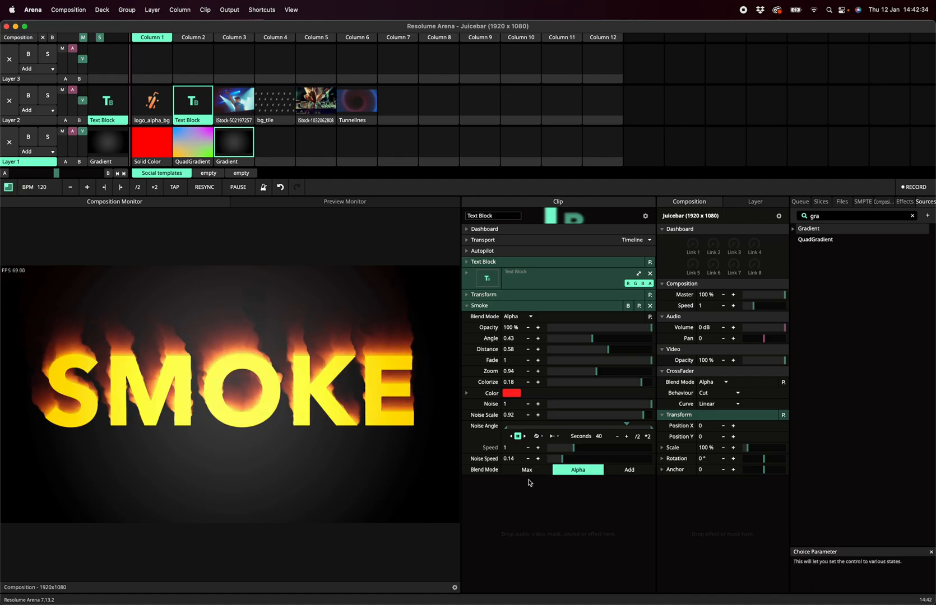
left_click(525, 470)
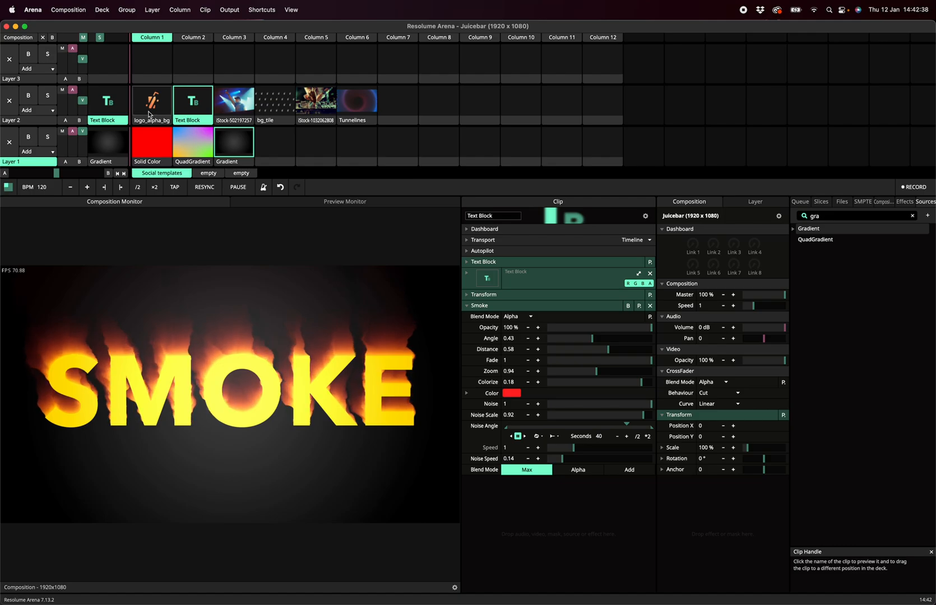
- Play the logo_alpha_bg clip, then trigger the iStock photo clip with its smoke
left_click(151, 100)
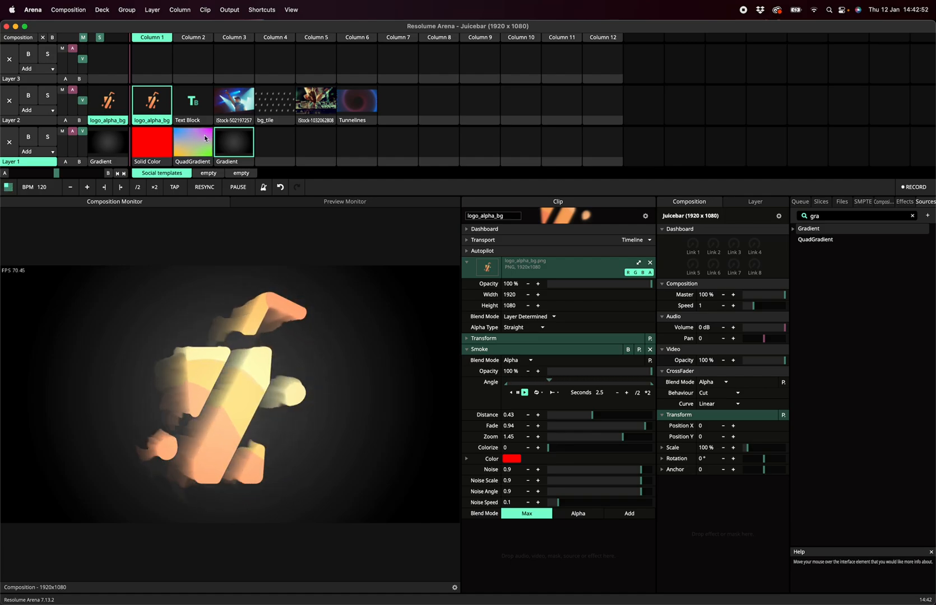
left_click(235, 100)
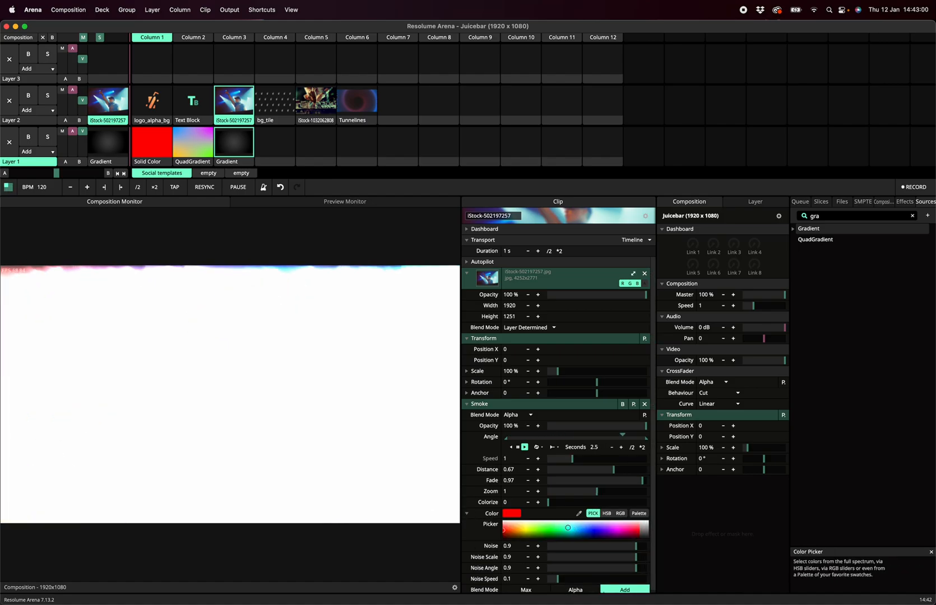
- Lower the photo's smoke Fade, colour it blue with Max blending, then play bg_tile and Tunnelines
left_click_drag(621, 480, 569, 480)
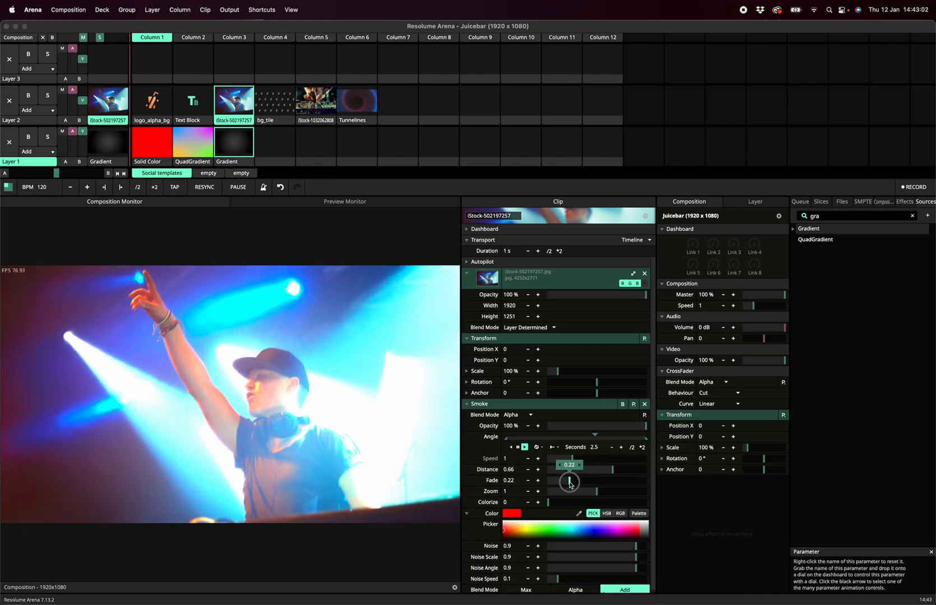
left_click(602, 529)
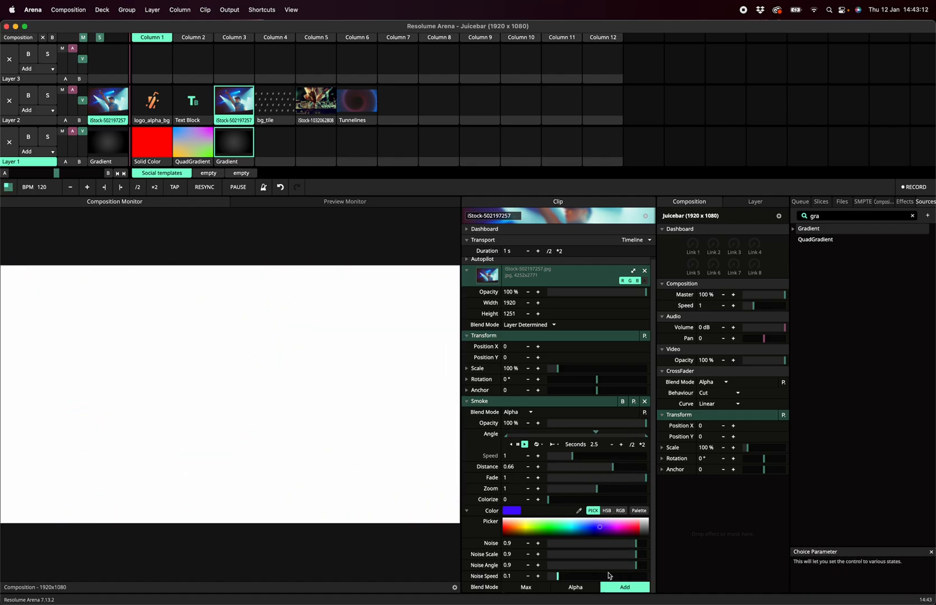
left_click(524, 588)
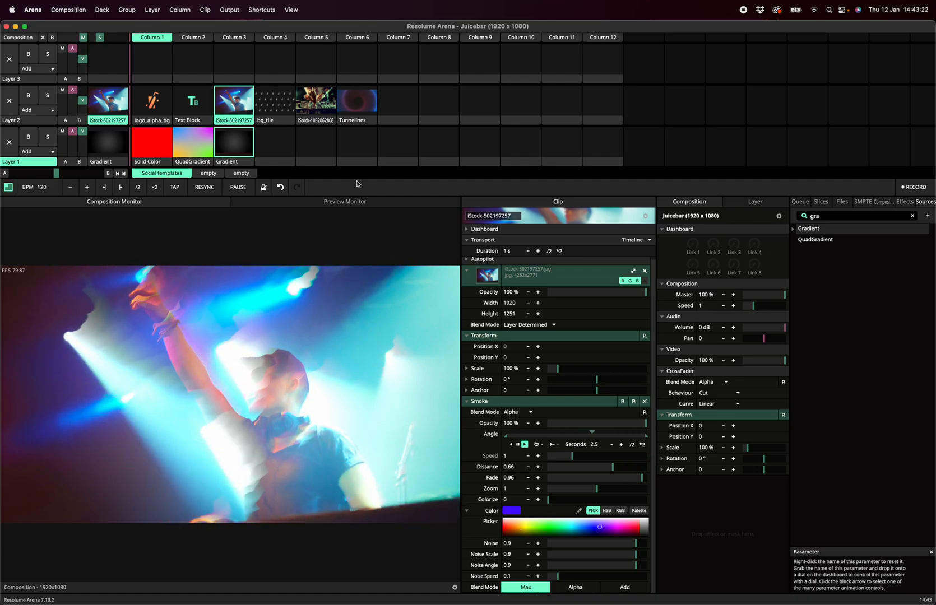
left_click(275, 101)
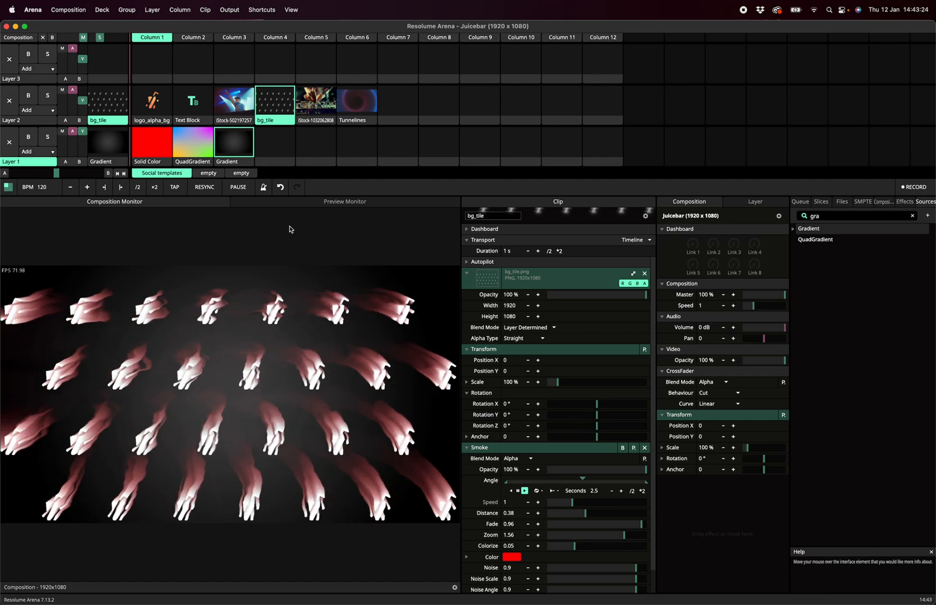
mouse_move(316, 110)
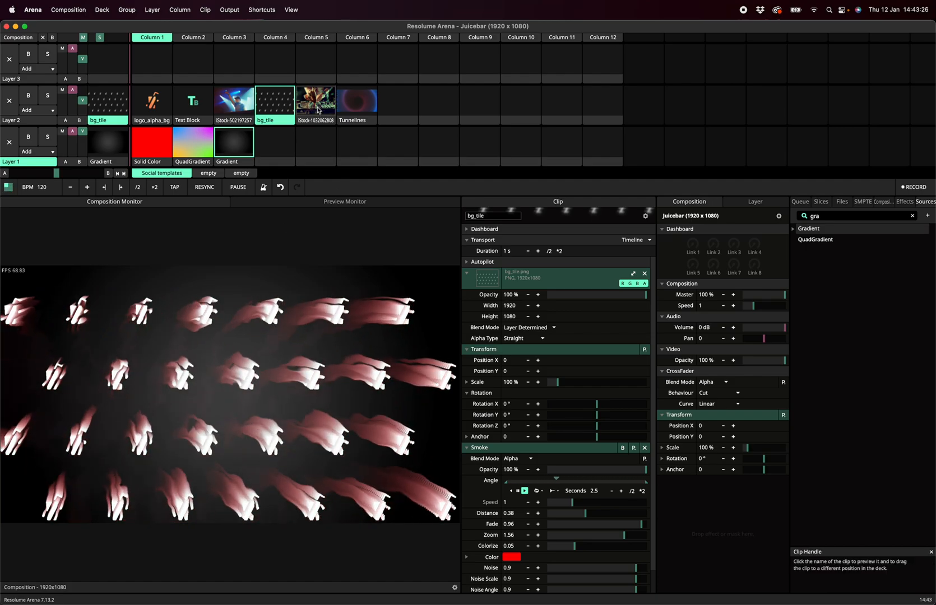
left_click(357, 100)
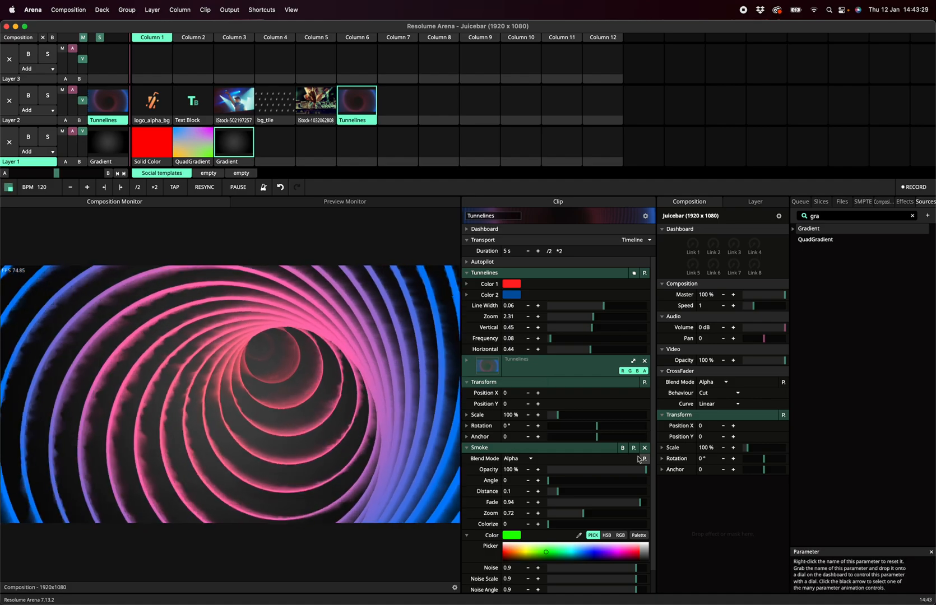
- Toggle the Smoke bypass on Tunnelines, then set smoke Zoom to 1.26 and Distance to 0.37
left_click(623, 447)
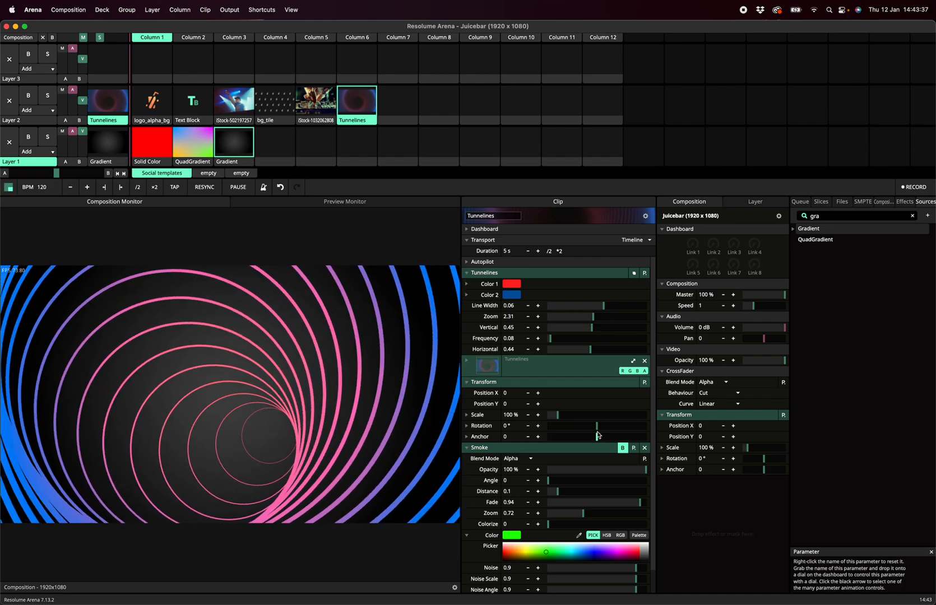
mouse_move(622, 448)
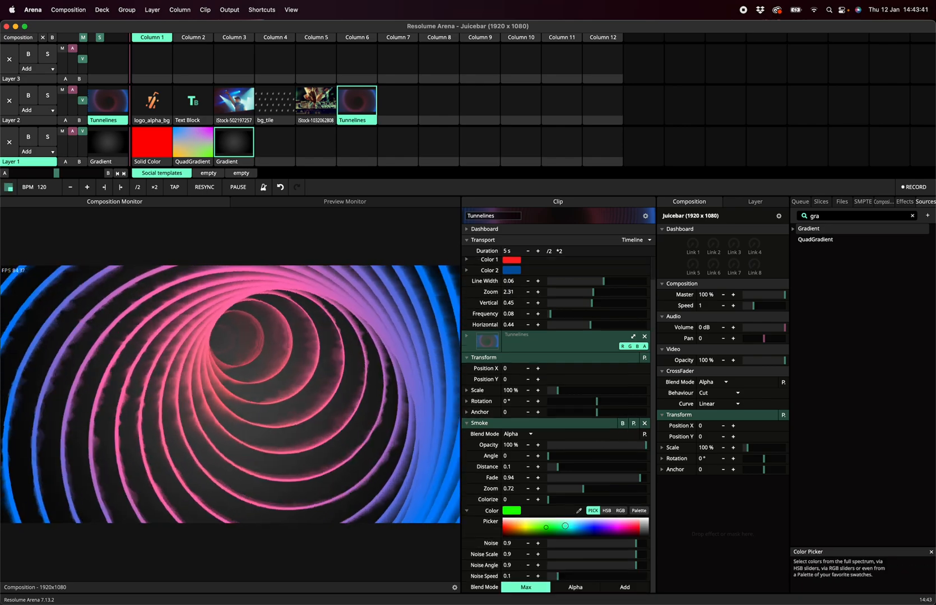
left_click_drag(572, 488, 594, 488)
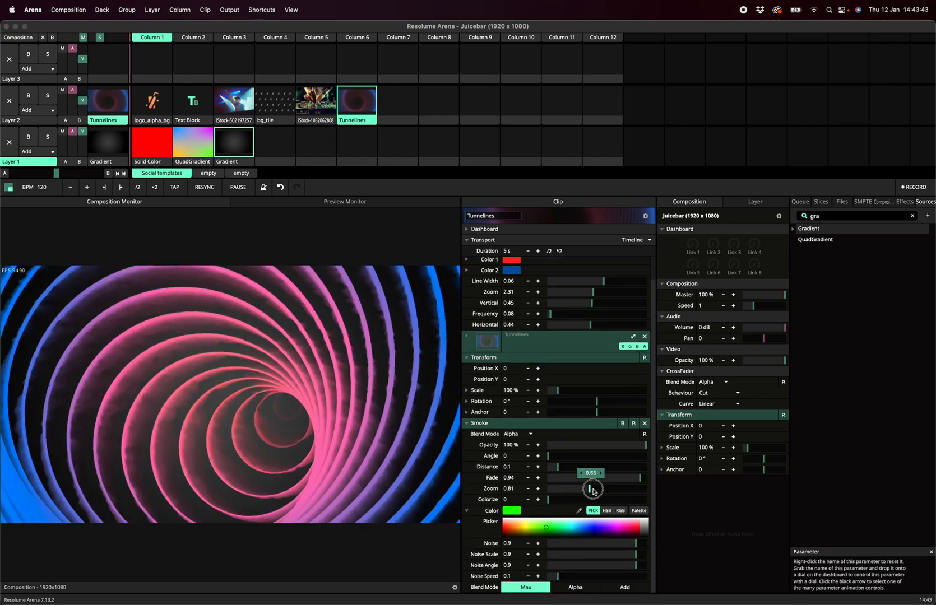
left_click_drag(593, 488, 611, 492)
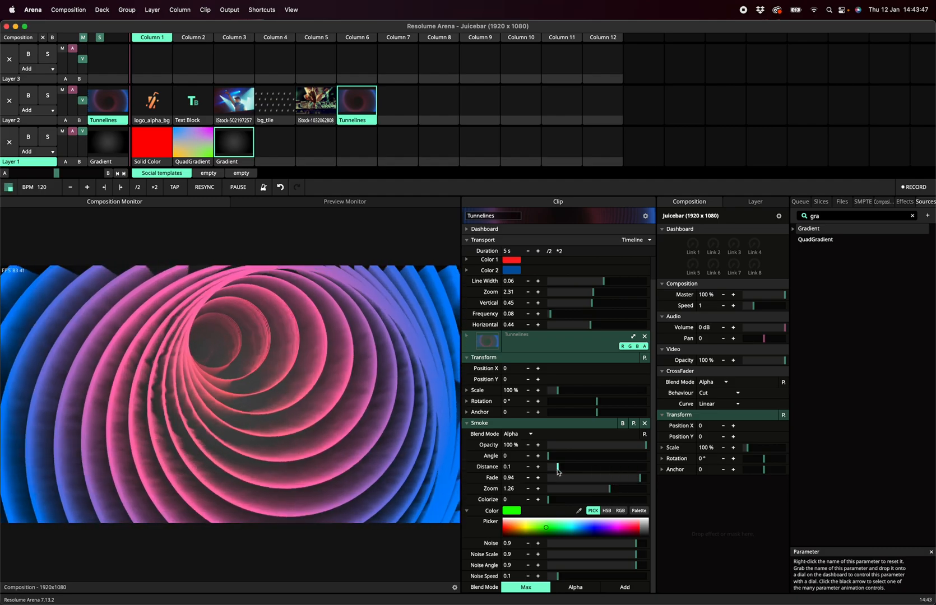
left_click_drag(557, 467, 606, 466)
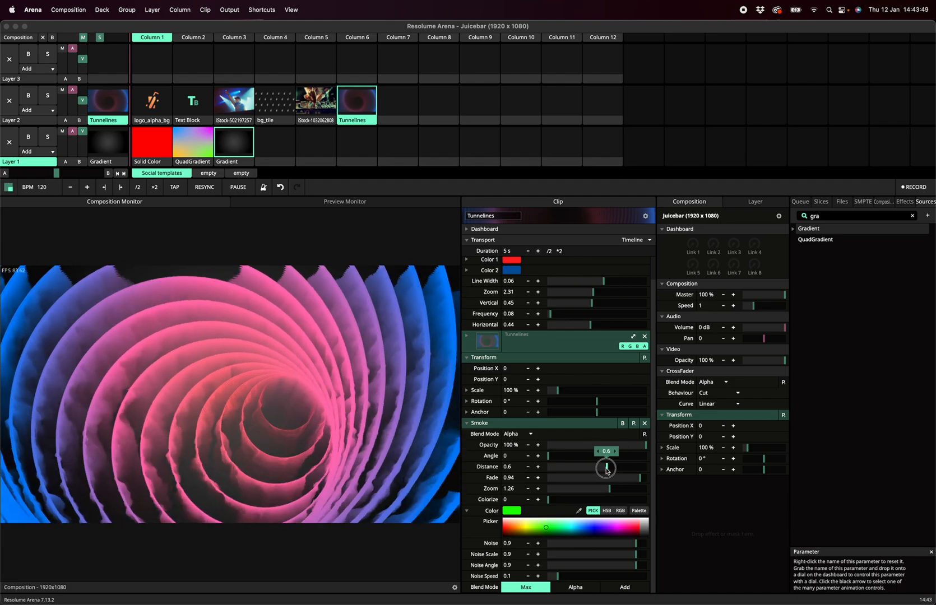
left_click_drag(605, 468, 583, 467)
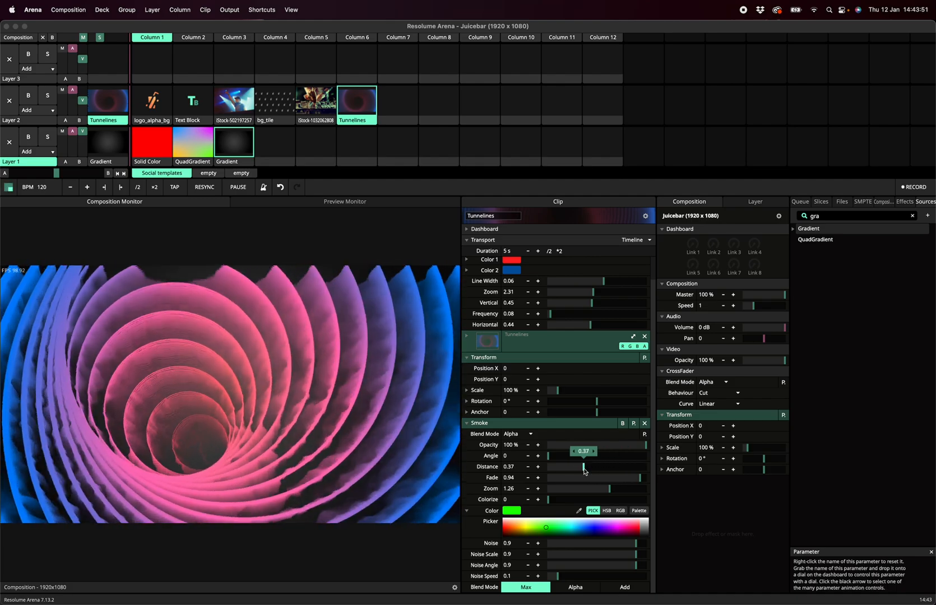